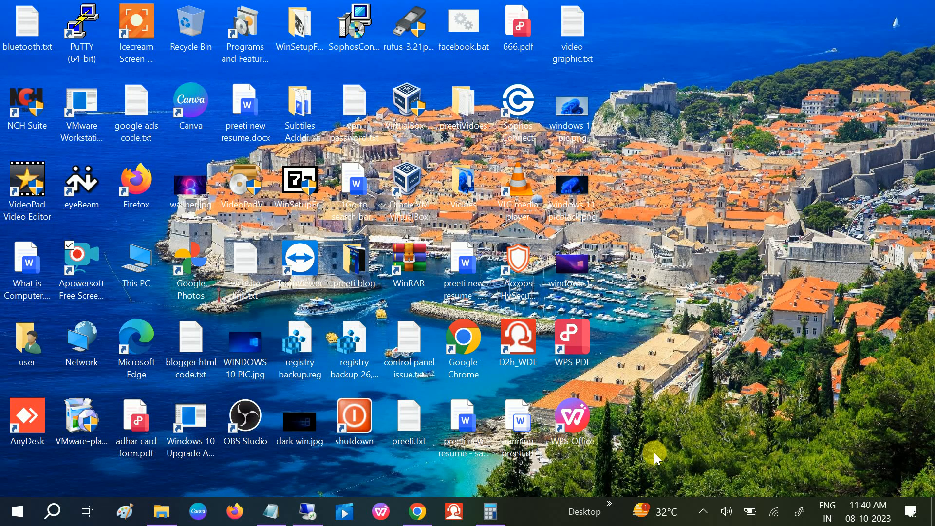
mouse_move(637, 309)
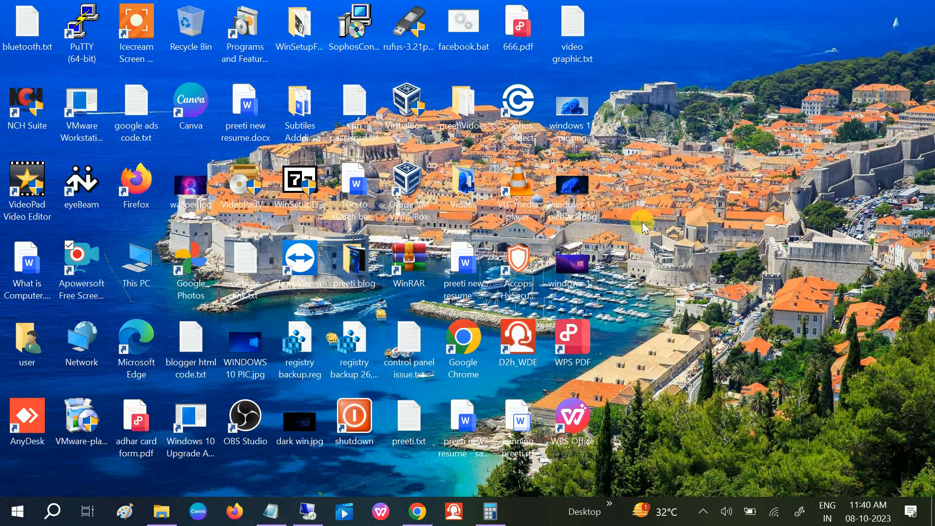
- Launch Google Chrome from the desktop shortcut
click(462, 343)
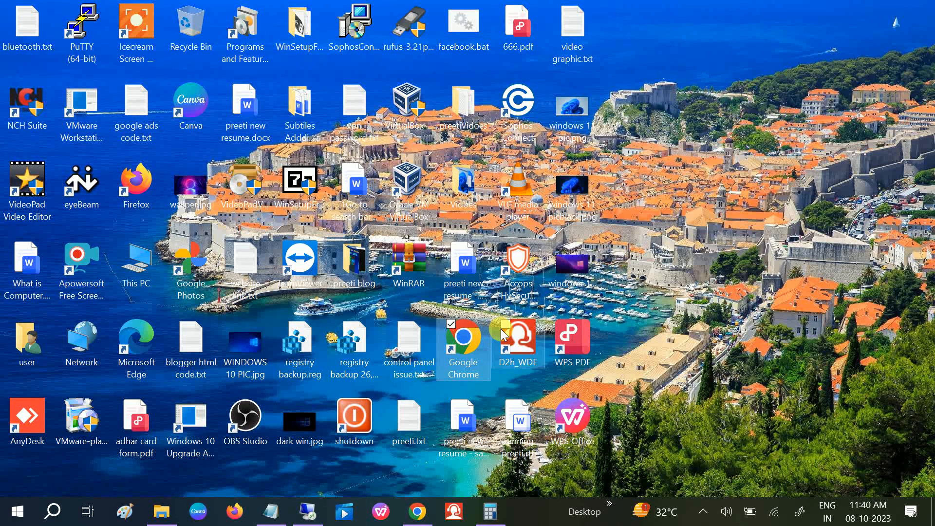
mouse_move(504, 334)
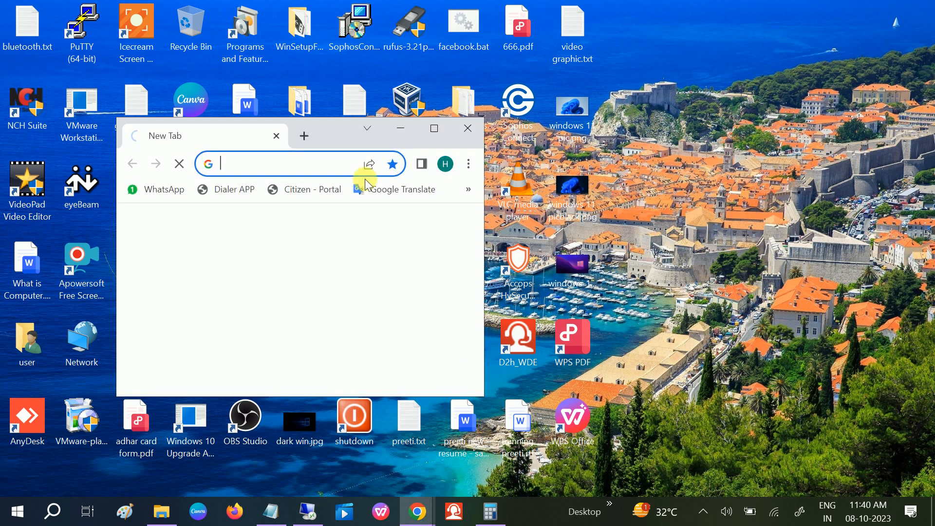
- Maximize Chrome and run a web search for 'download virtualbox'
click(433, 129)
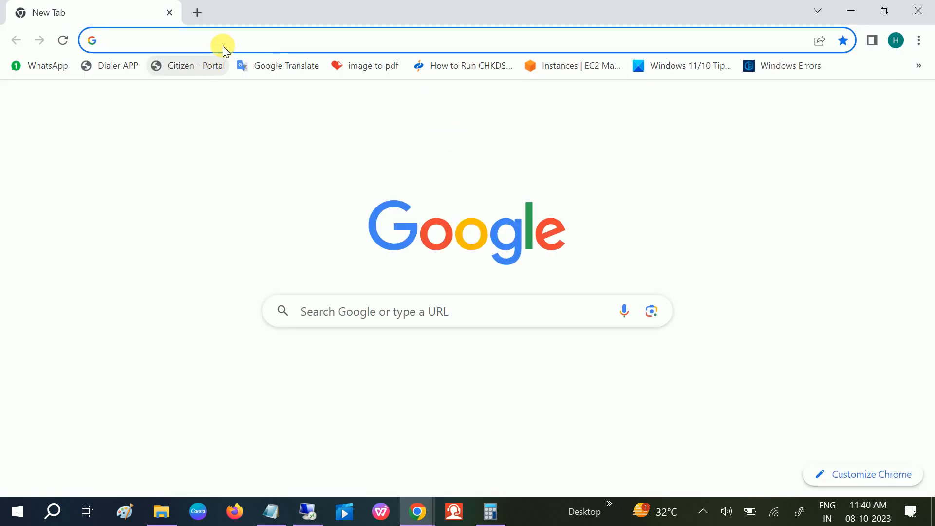
click(224, 40)
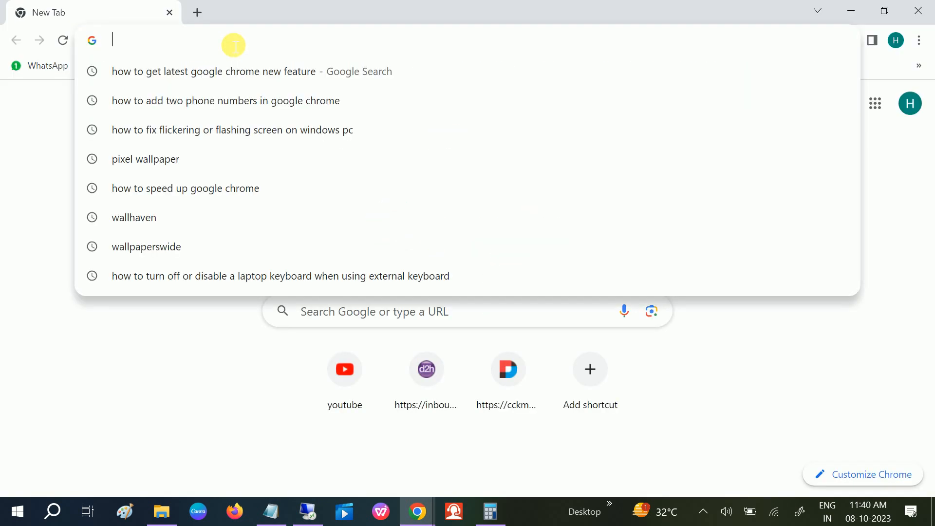
text(download virtual)
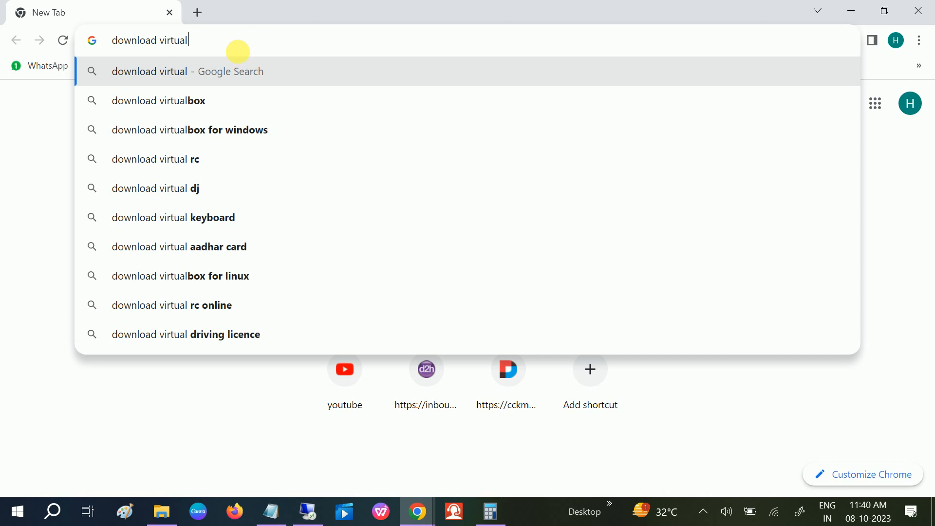
click(159, 100)
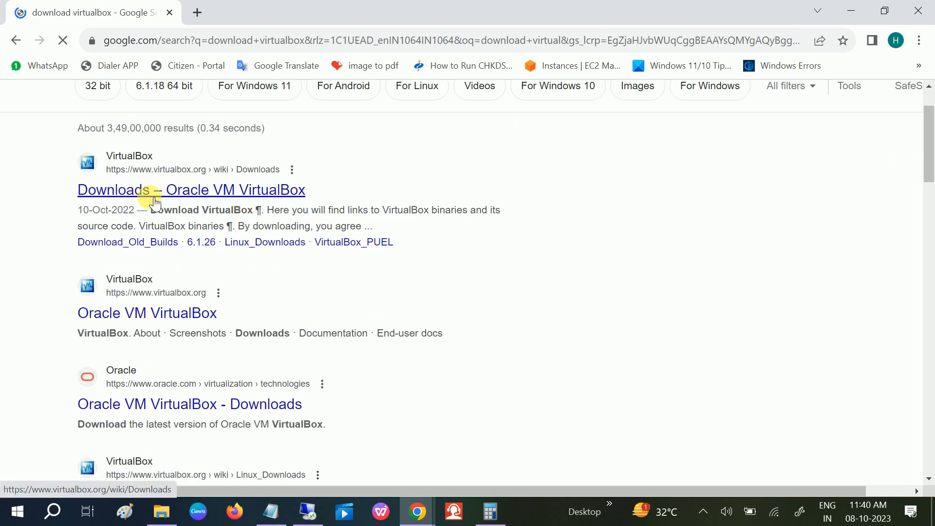
- Open the official 'Downloads – Oracle VM VirtualBox' result
click(190, 190)
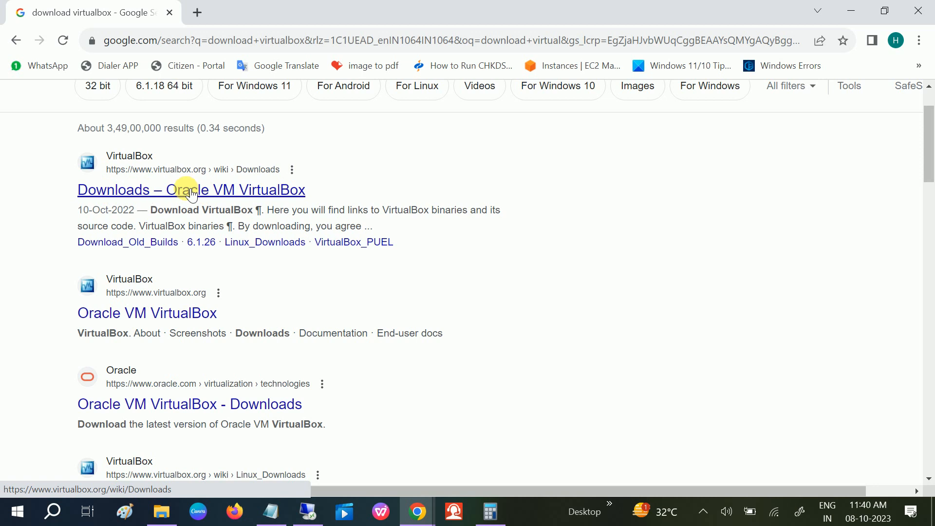
click(190, 190)
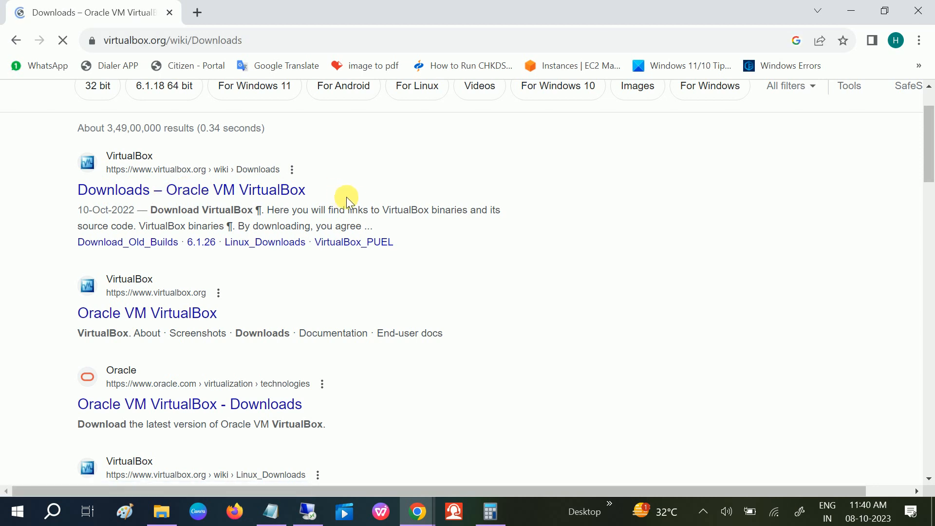
- Download the VirtualBox 7.0.10 Windows hosts installer and check its progress in Downloads
click(190, 189)
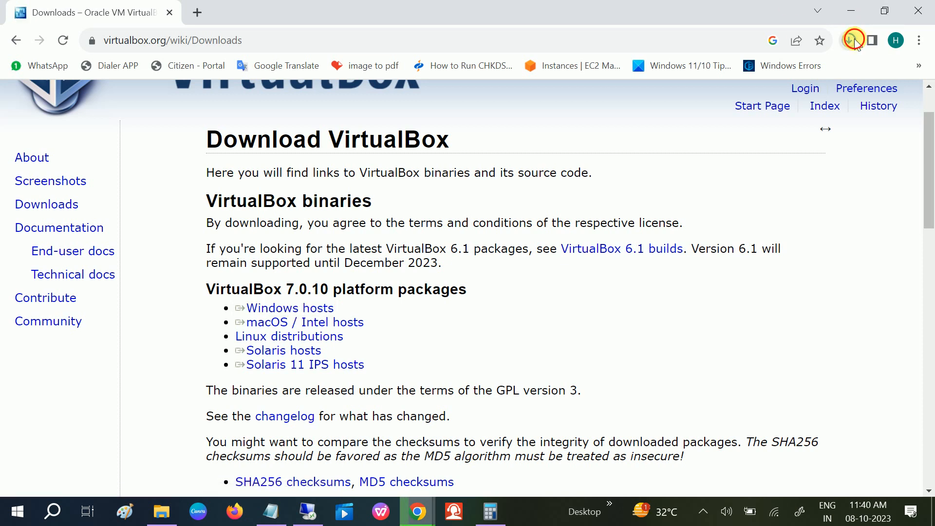
click(848, 40)
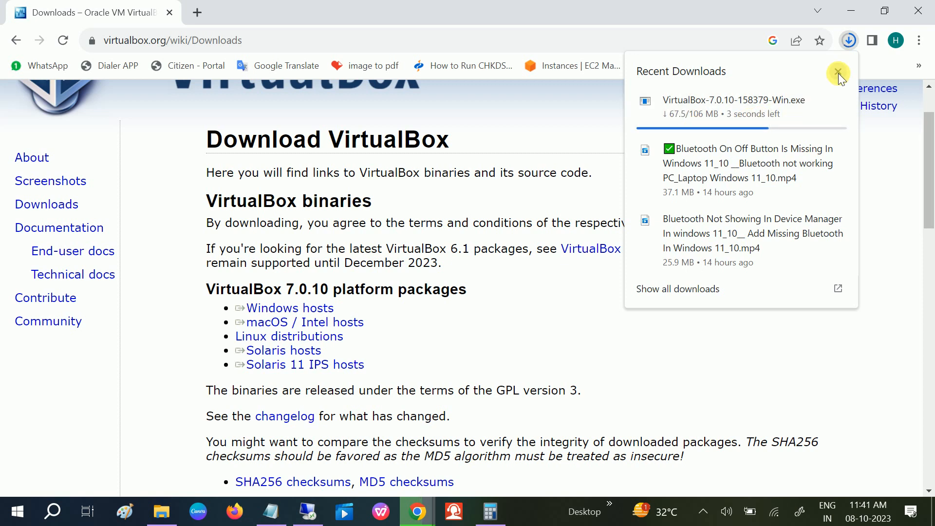
click(838, 71)
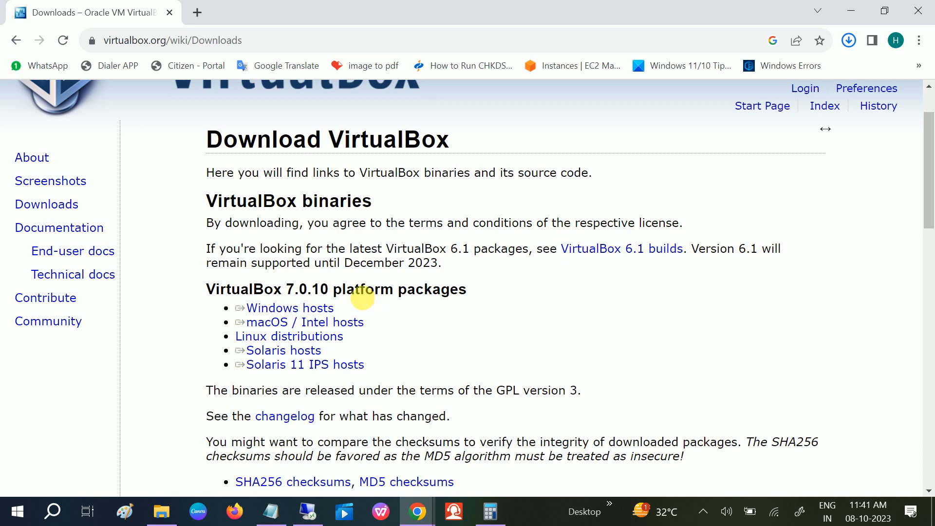
mouse_move(335, 278)
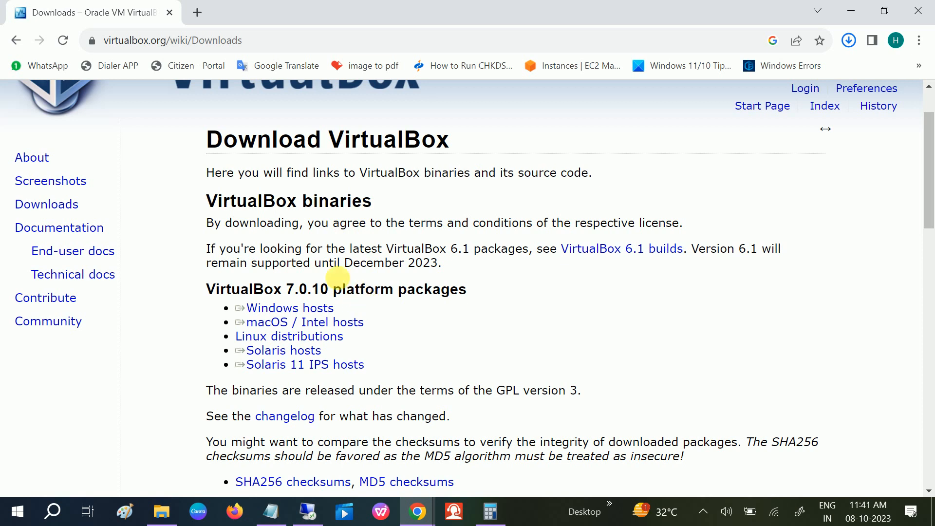
mouse_move(221, 262)
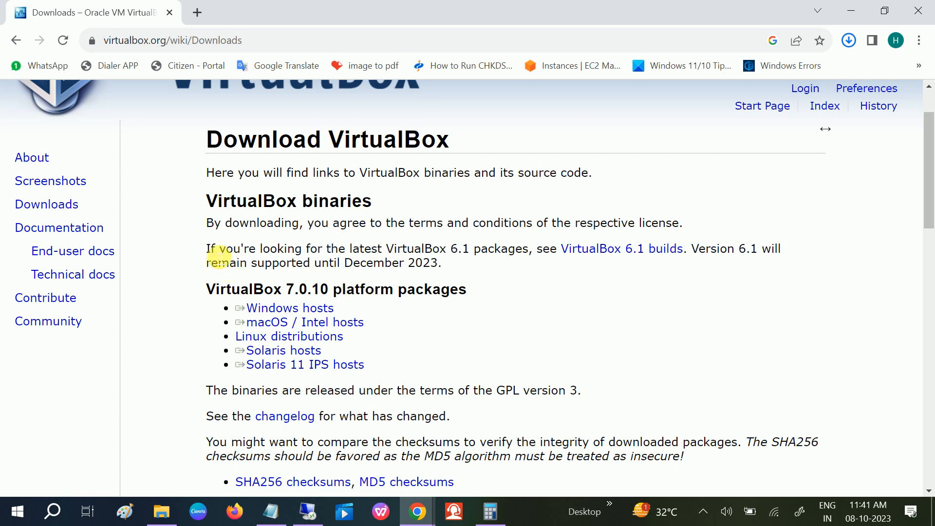
drag(219, 248, 681, 249)
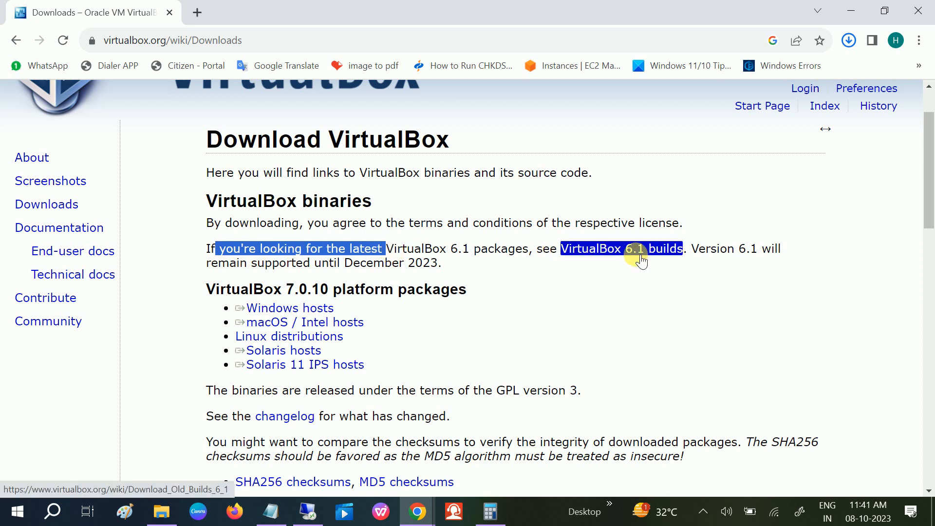
- Go to the VirtualBox 6.1 builds page and download the 6.1.46 Windows hosts installer
click(620, 248)
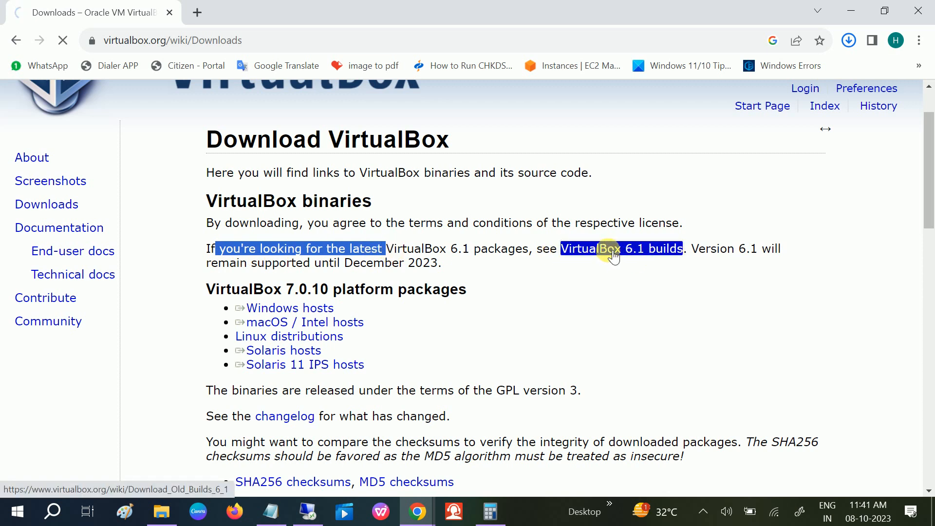
click(620, 248)
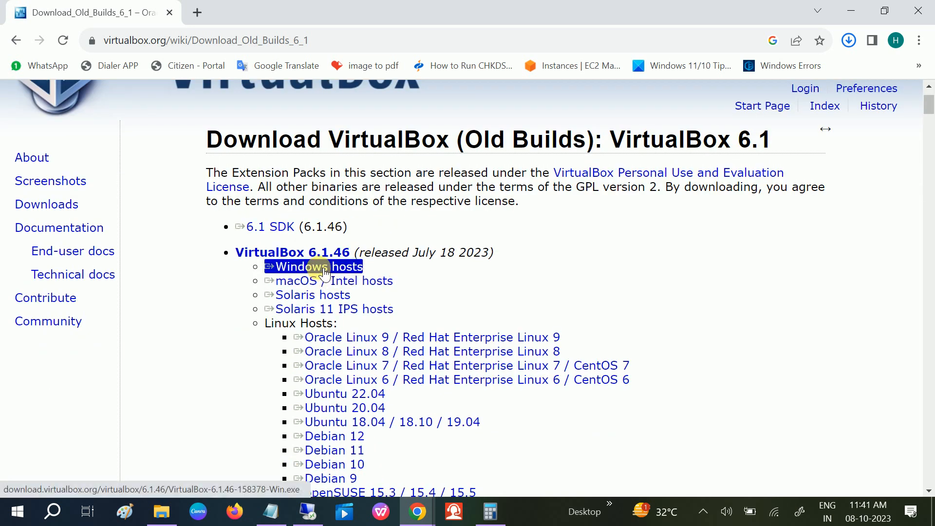
click(319, 267)
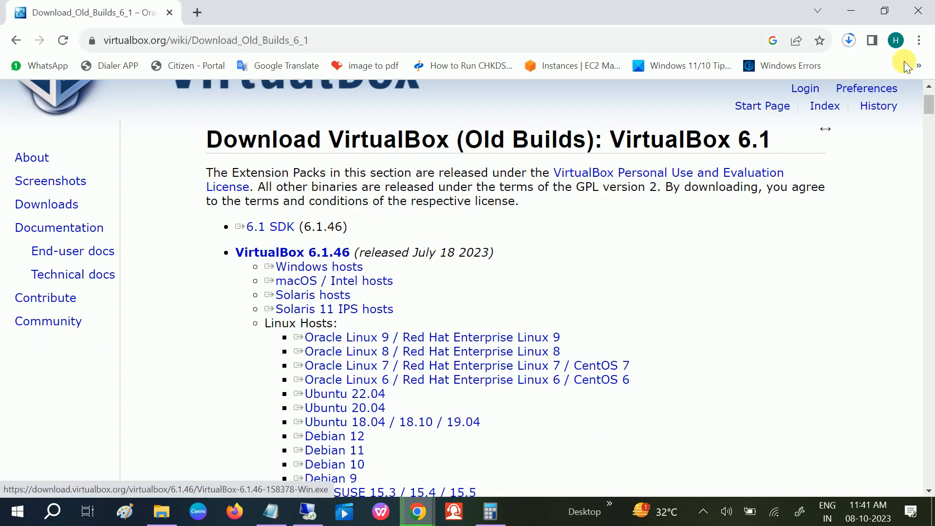
click(848, 39)
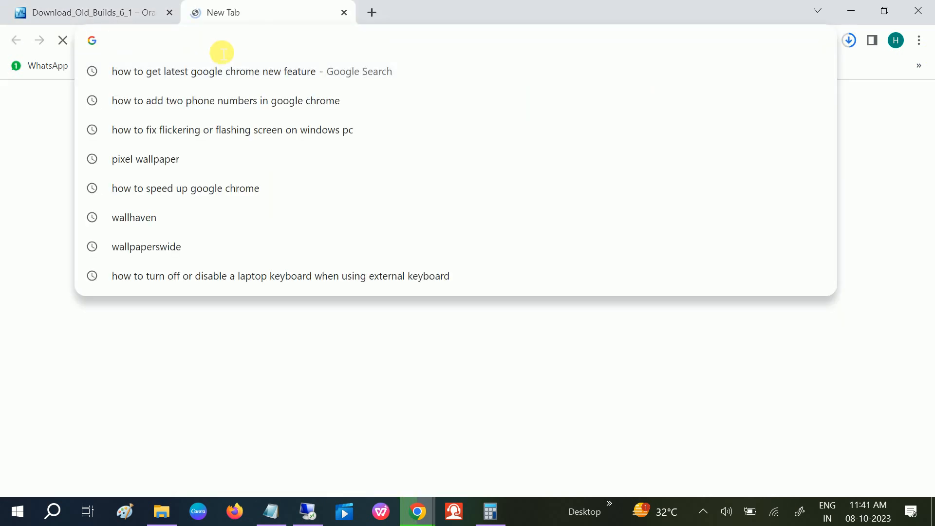
- Search for 'virtualbox' and open the 6.1.26 old builds sitelink under the Oracle result
text(vrit)
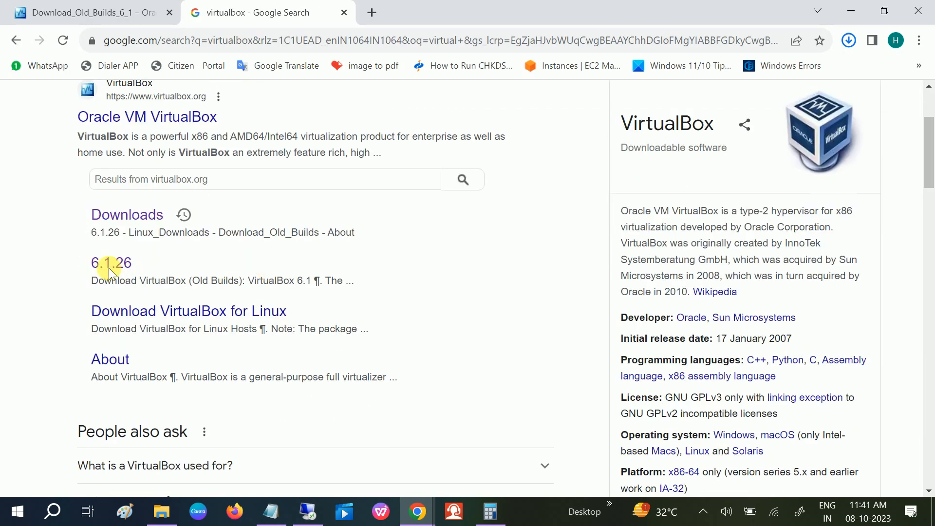
click(110, 262)
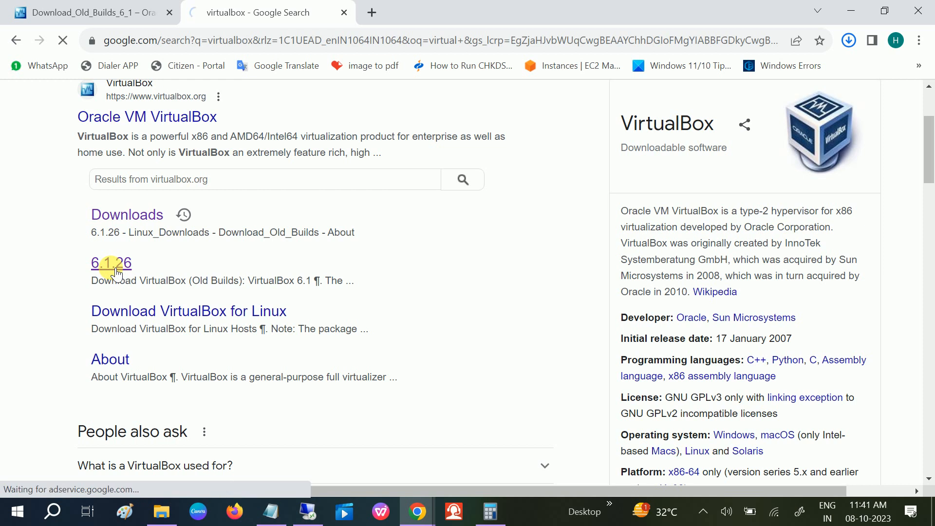
click(110, 263)
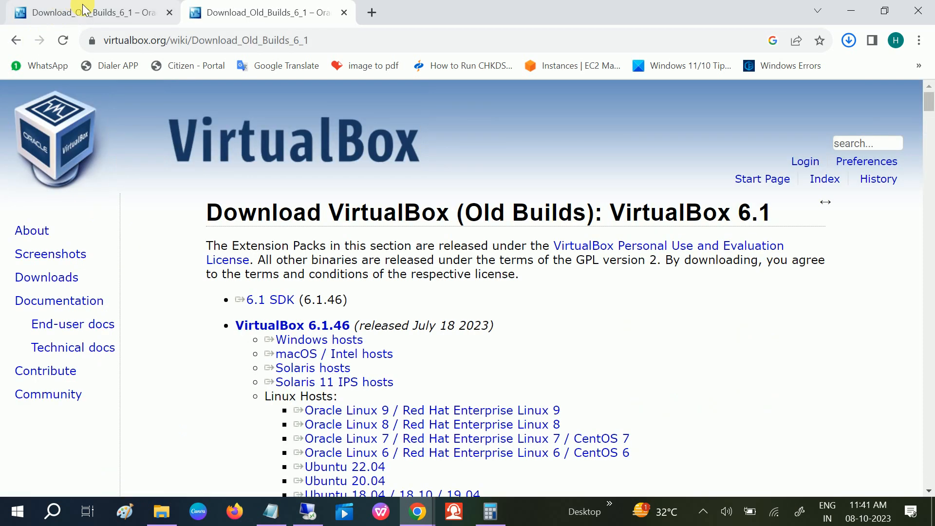
- Bring up the VirtualBox Download_Old_Builds_6_1 wiki page in the tab
click(847, 39)
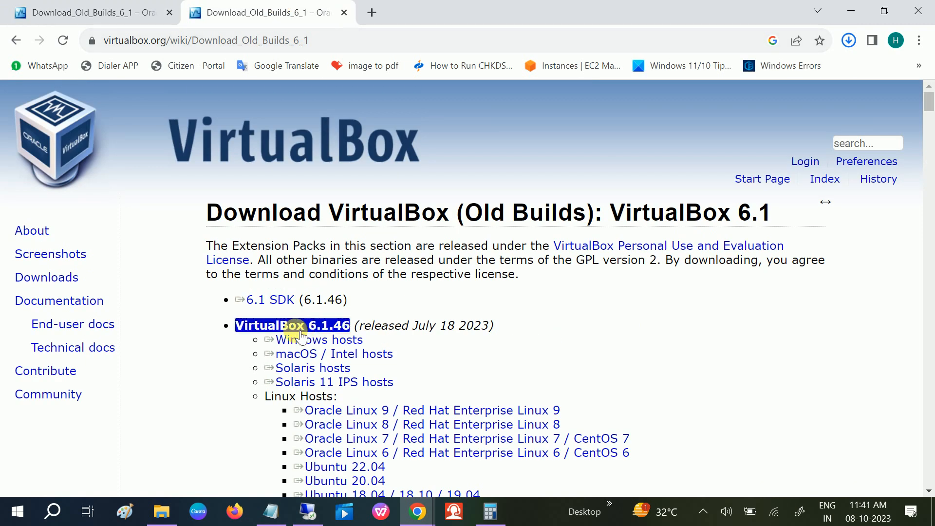
mouse_move(318, 340)
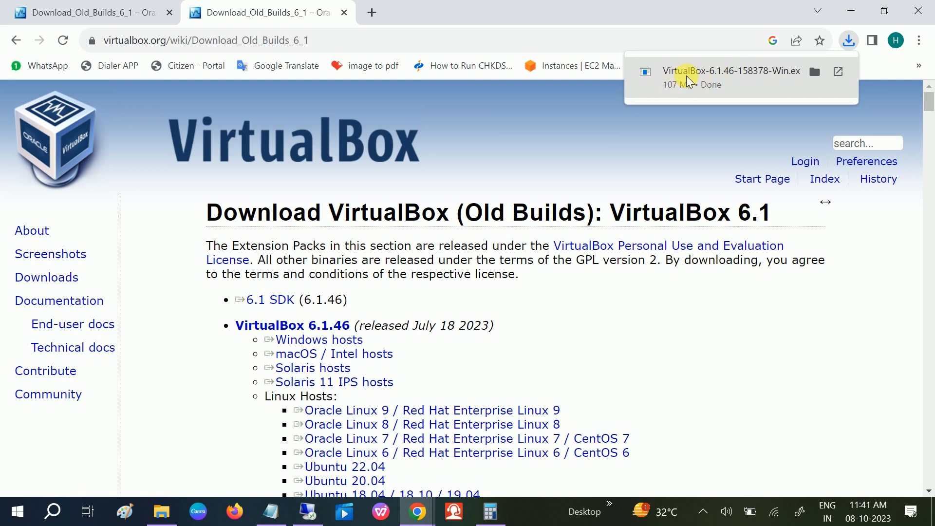
mouse_move(837, 71)
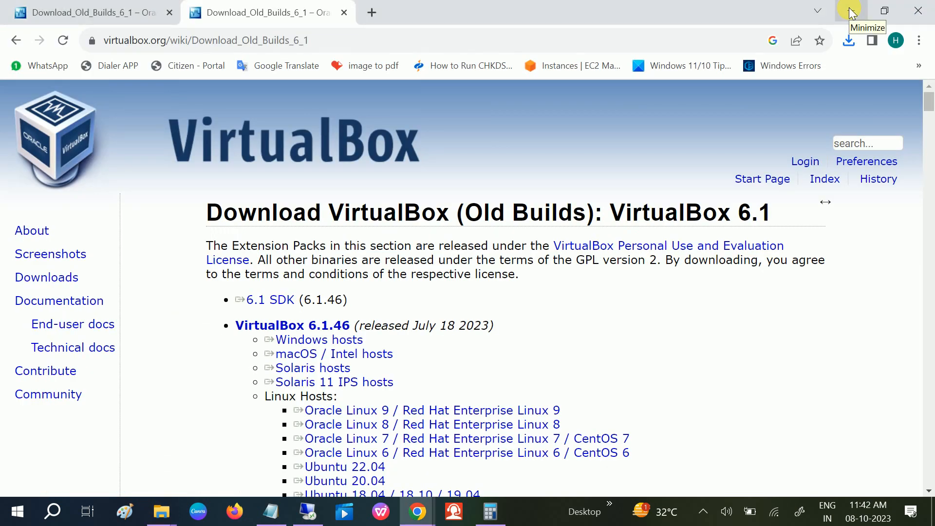
- Minimize Chrome and show the Downloads folder in File Explorer with both VirtualBox installers
click(849, 11)
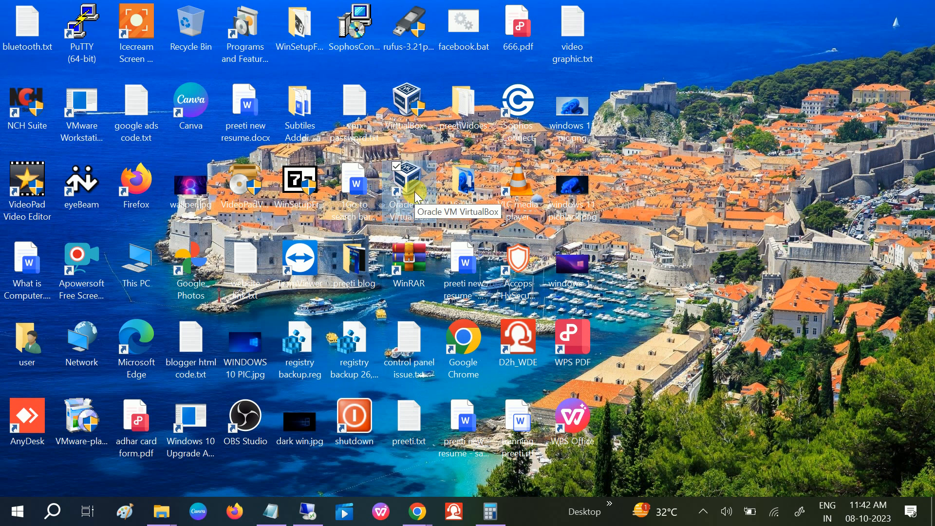
mouse_move(131, 509)
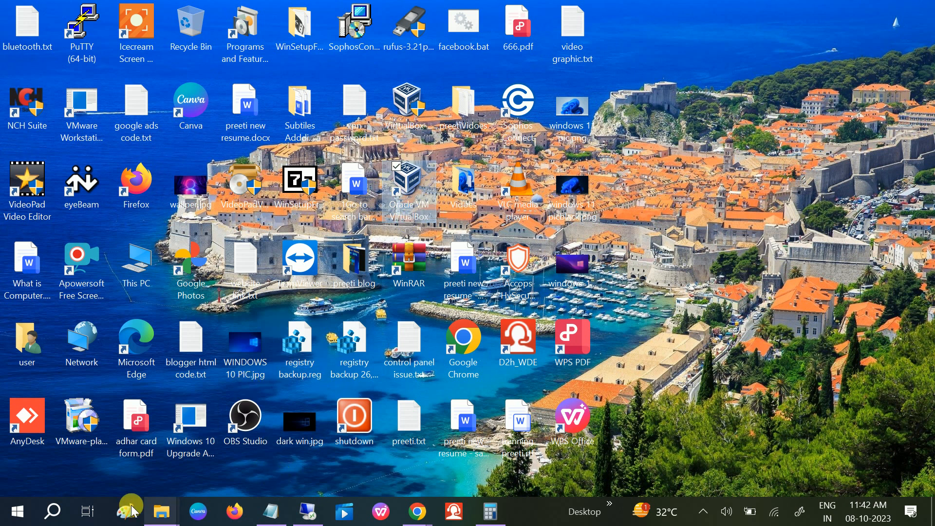
click(245, 421)
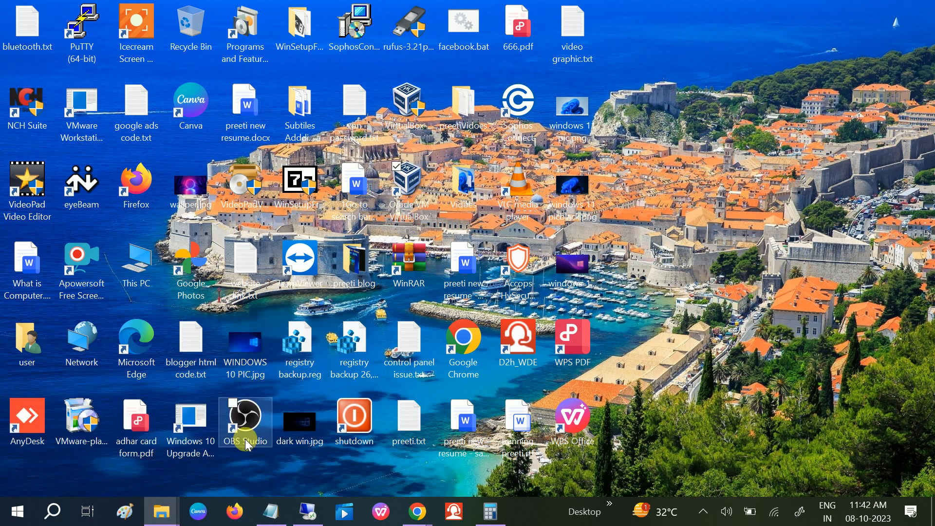
click(160, 511)
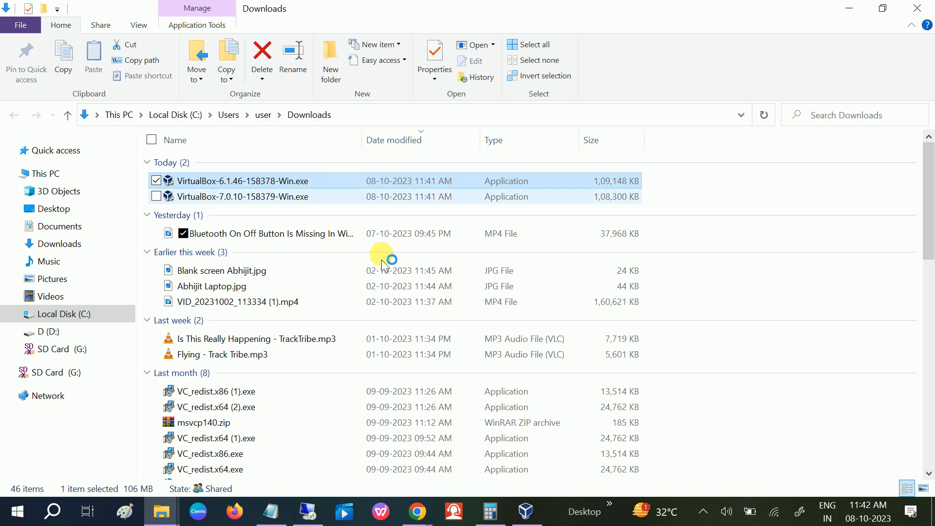
- Run VirtualBox-6.1.46-158378-Win.exe from the Downloads folder
click(525, 511)
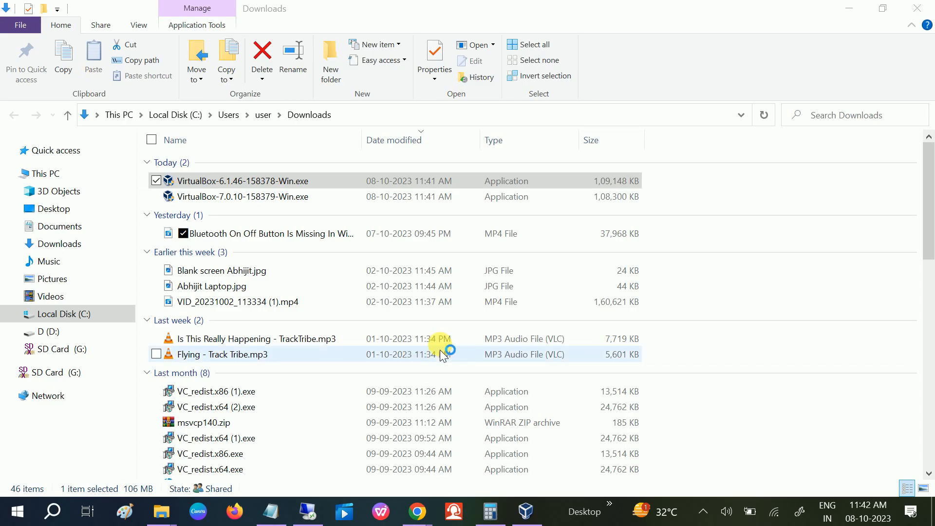
double_click(242, 181)
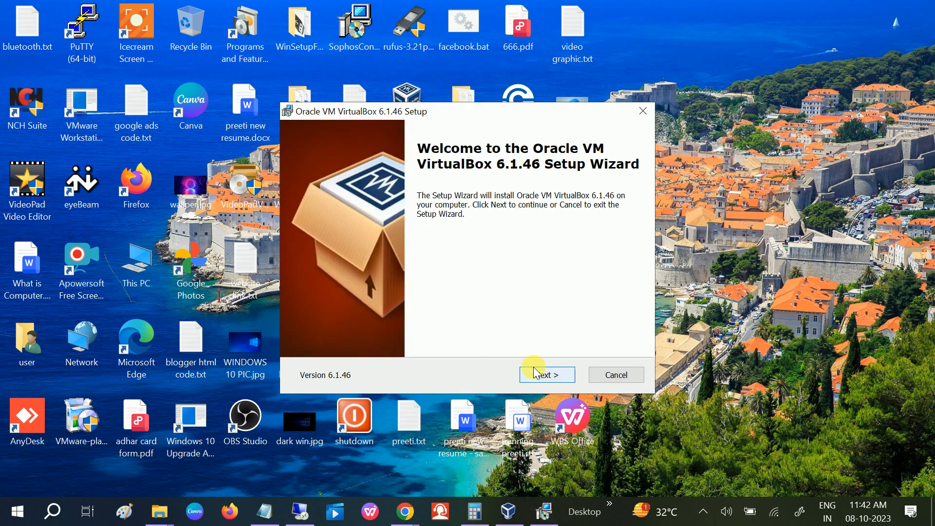
- Advance two setup pages, then cancel and finish without installing VirtualBox
click(545, 374)
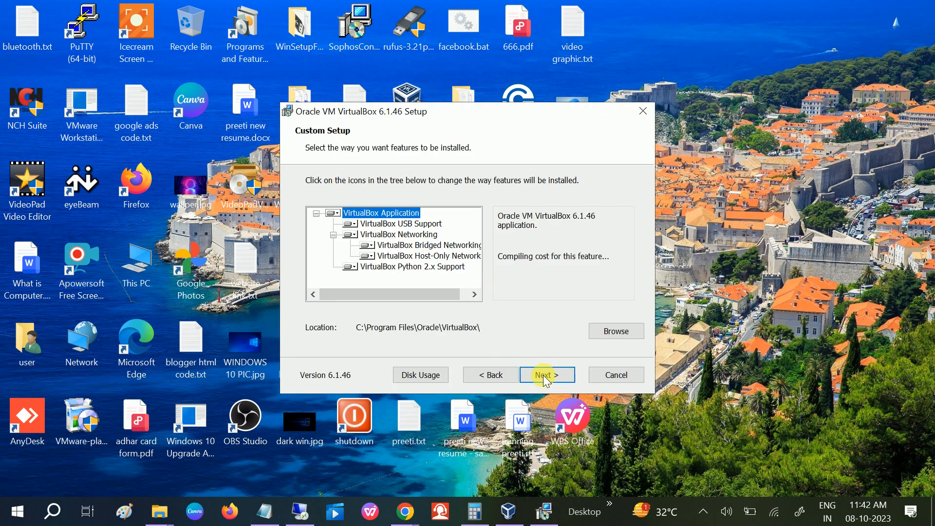
click(546, 374)
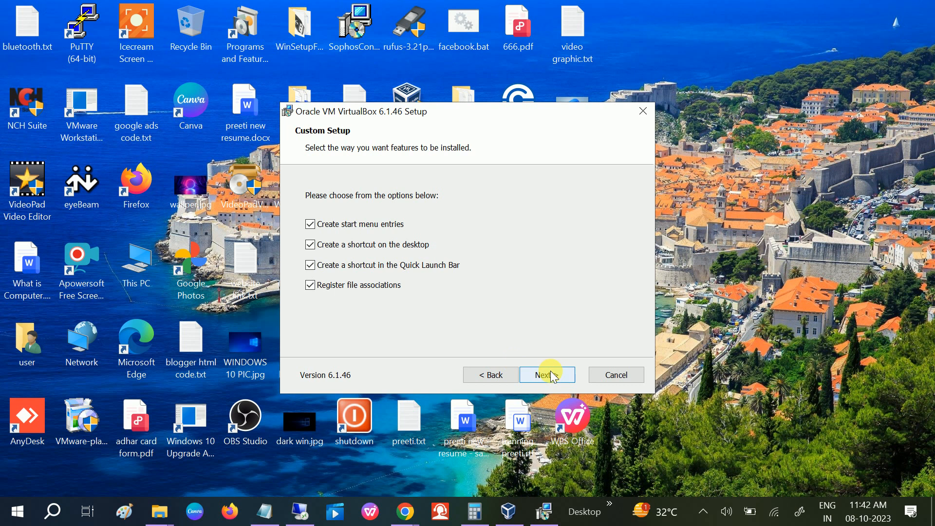
mouse_move(615, 373)
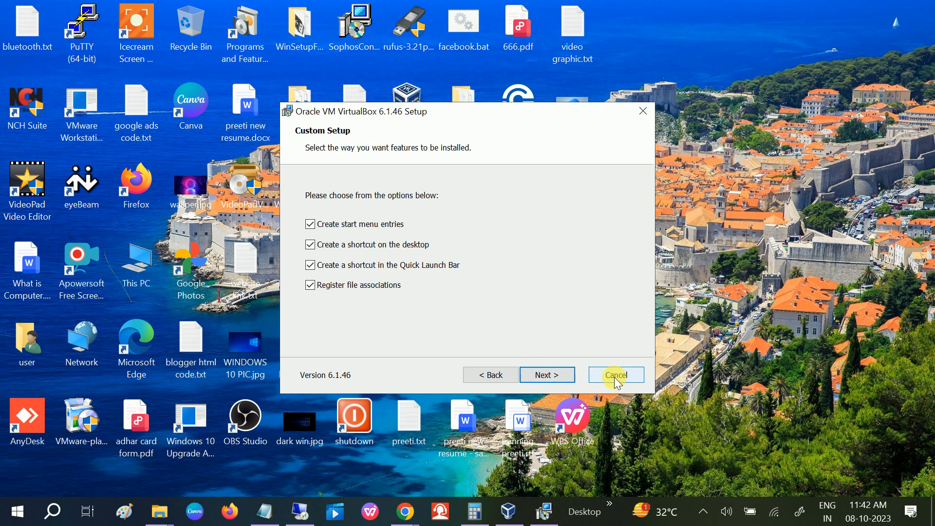
click(615, 374)
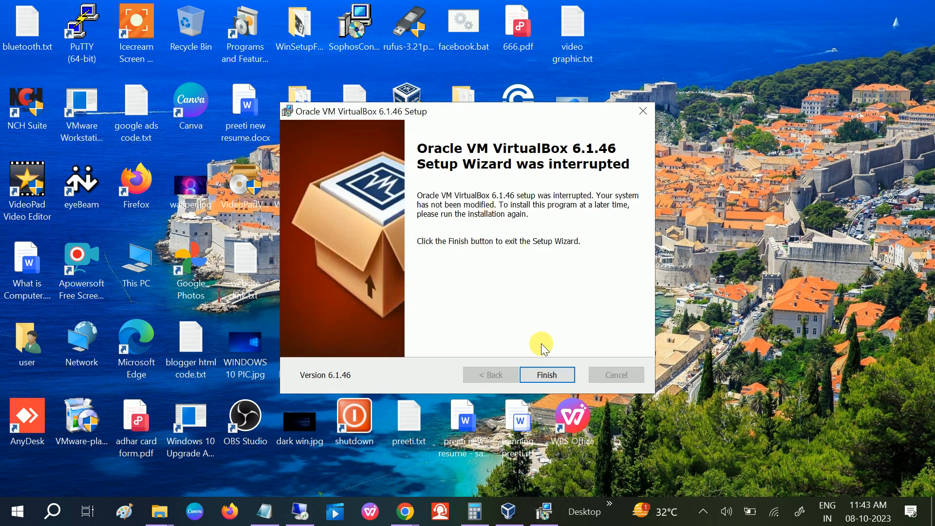
click(545, 374)
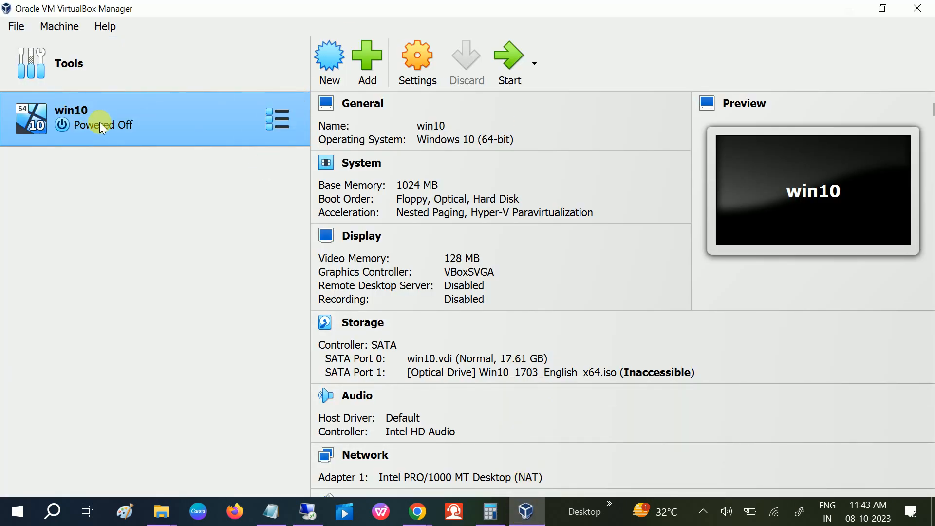
mouse_move(367, 57)
text(windows)
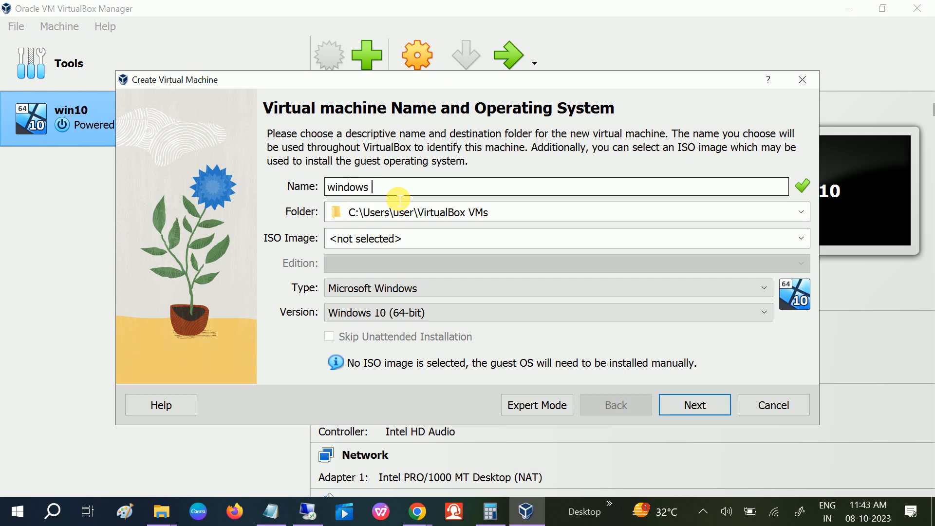
- Name the new machine 'windows 10new' and show the machine folder choices
text(10n)
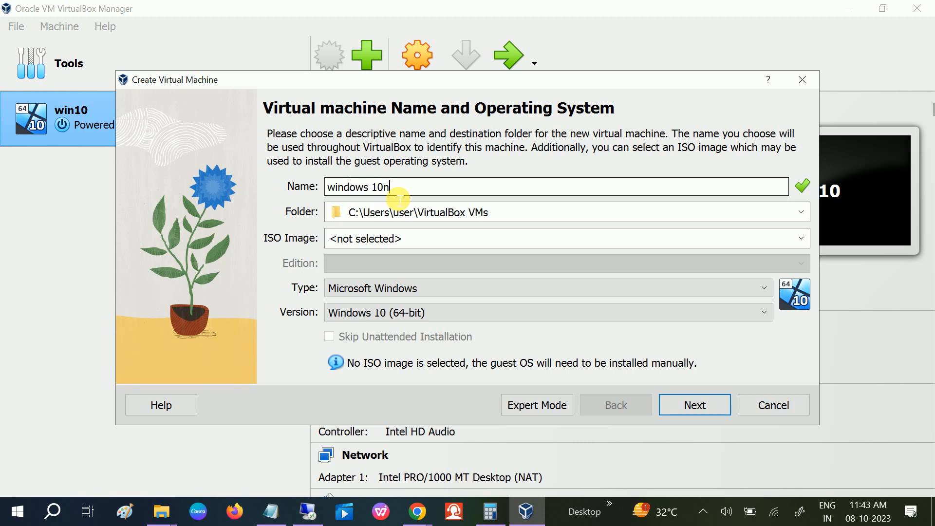
text(ew)
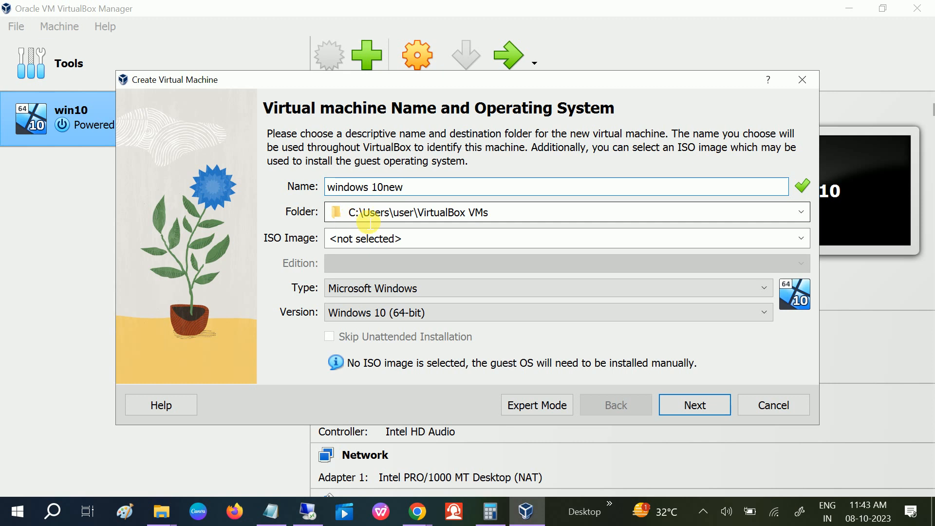
double_click(432, 212)
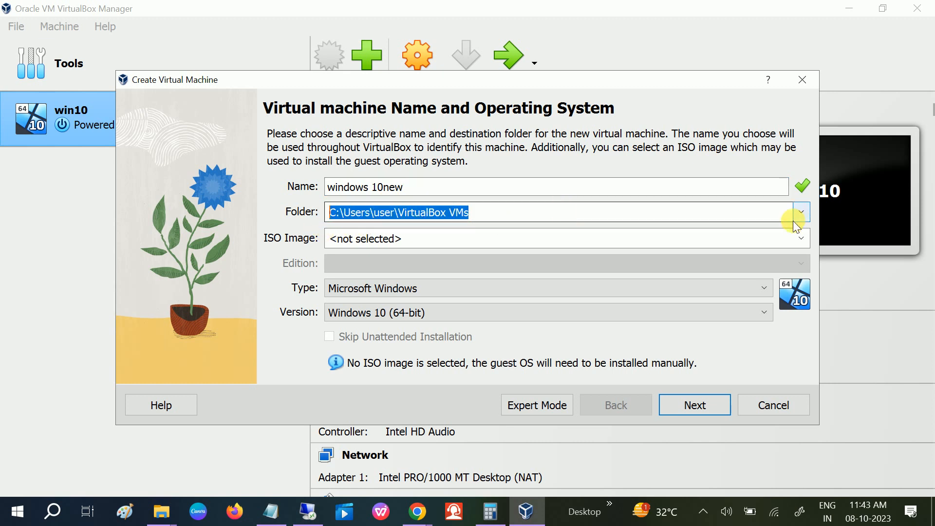
click(801, 211)
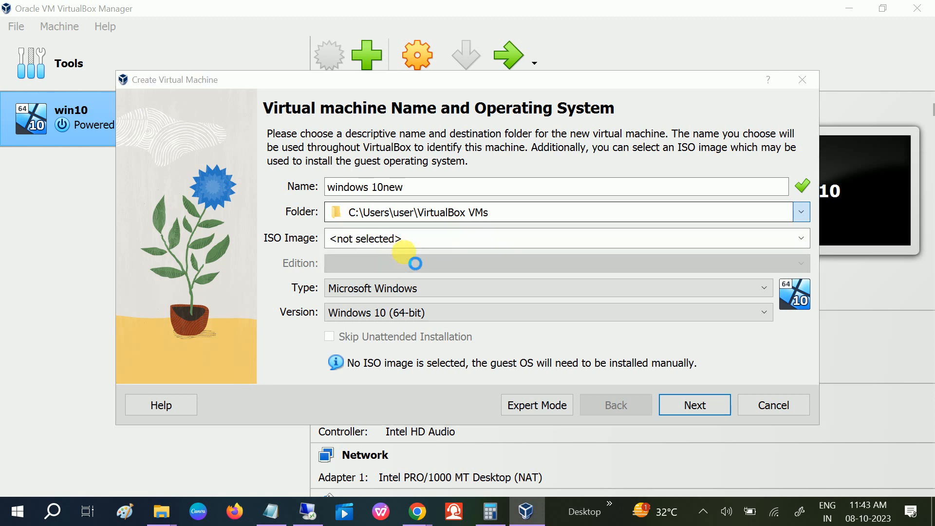
- Browse to This PC and select the D: drive as the new machine's folder
click(801, 211)
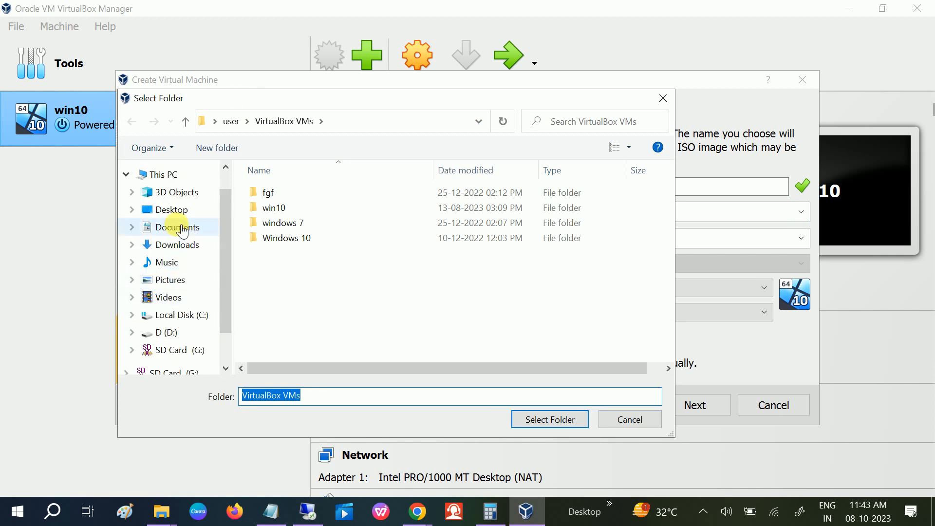
click(168, 174)
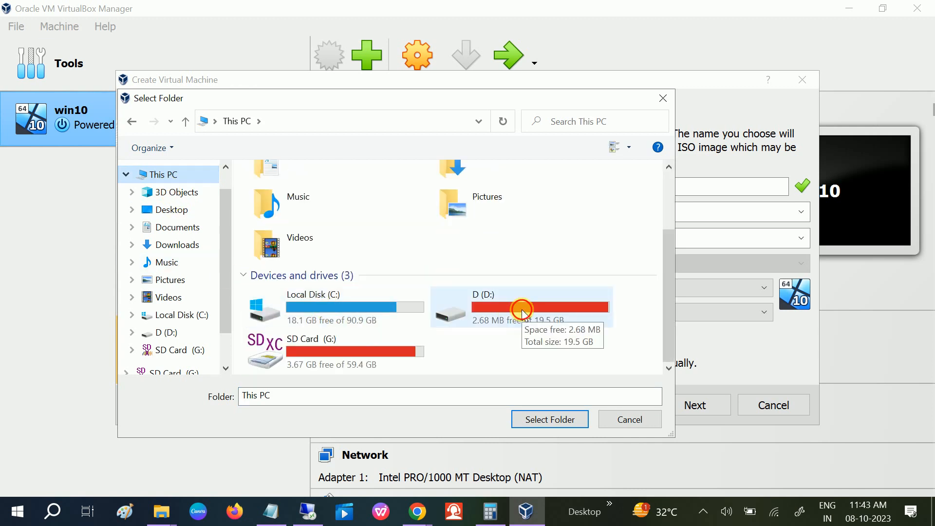
double_click(519, 307)
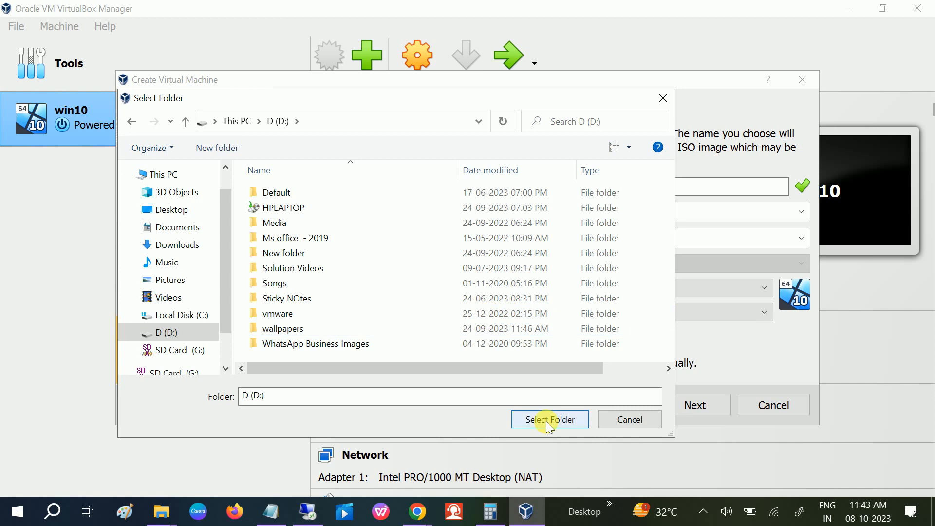
click(549, 418)
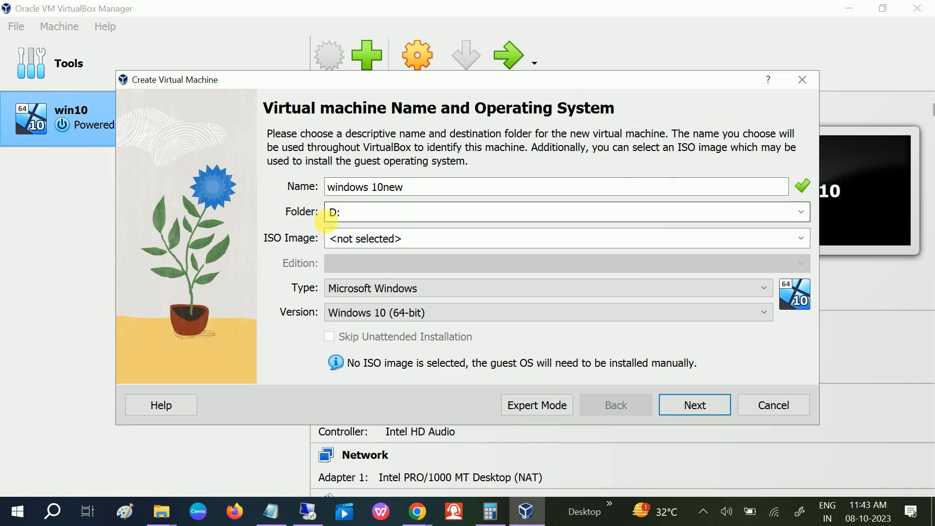
click(693, 405)
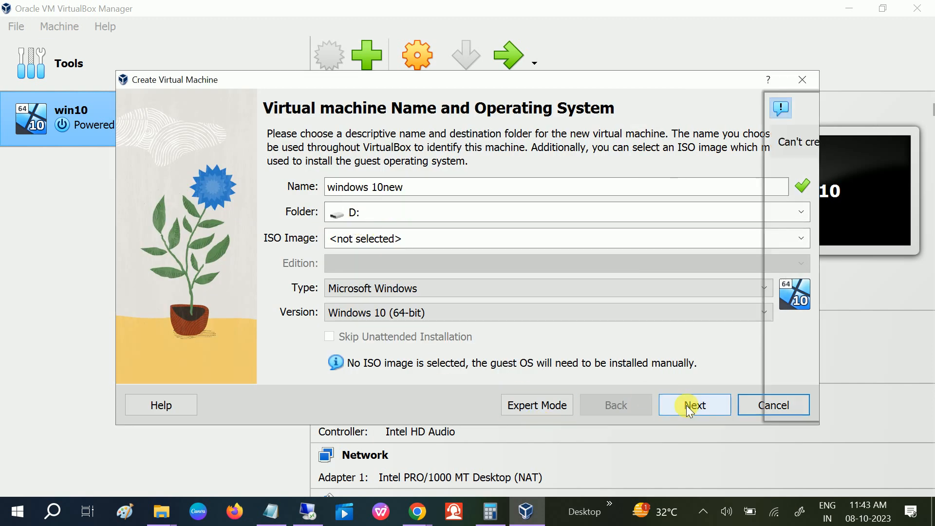
click(693, 405)
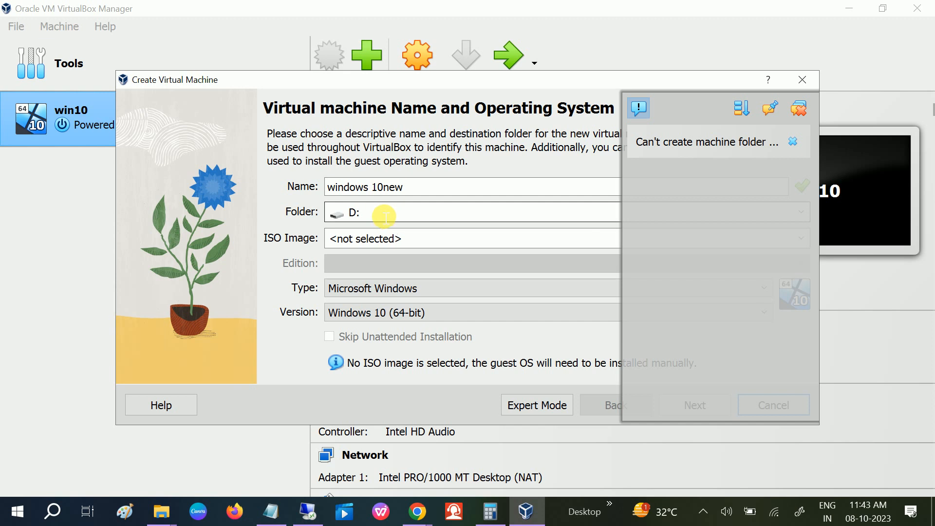
mouse_move(388, 211)
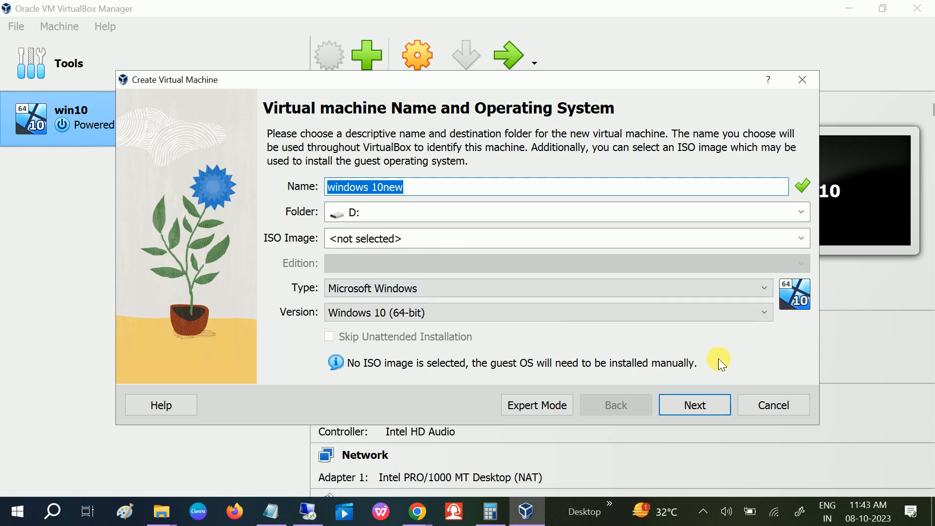
click(772, 405)
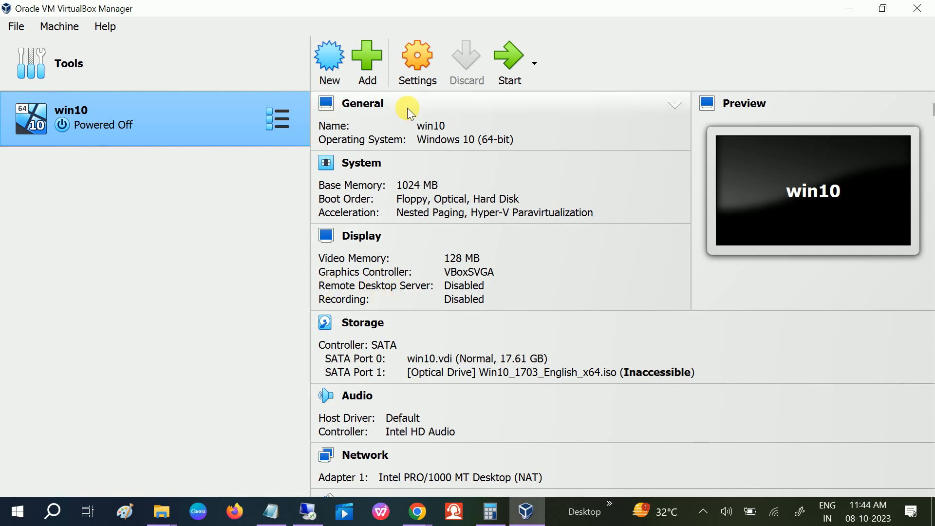
mouse_move(276, 116)
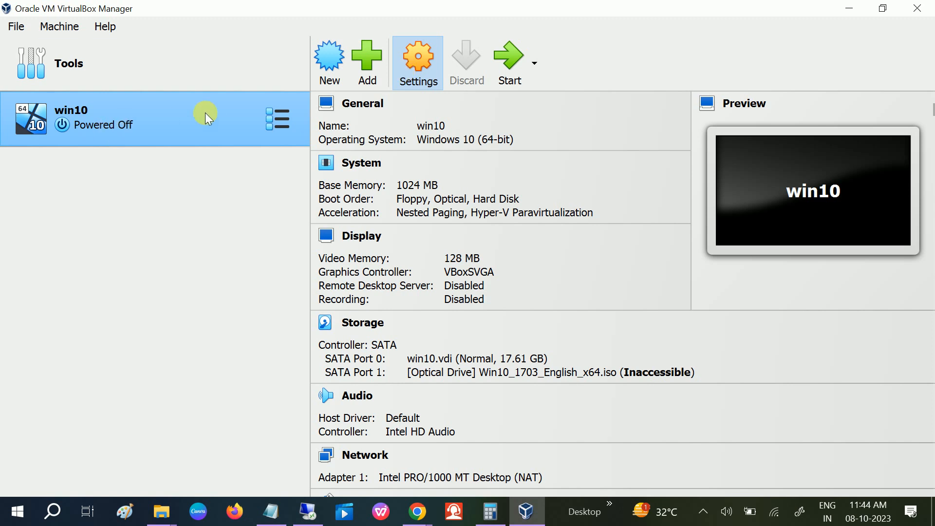
- Show win10's Storage settings page with the win10.vdi disk details under Controller: SATA
click(418, 59)
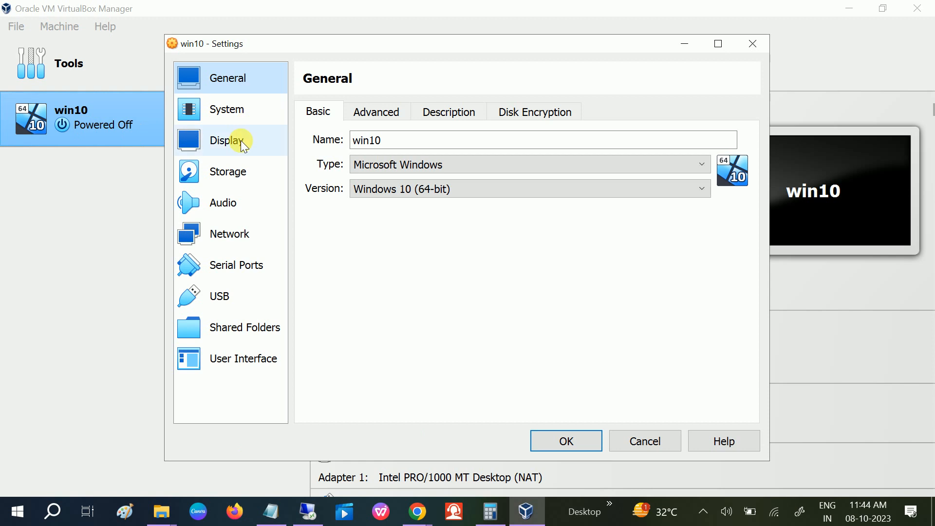
click(228, 171)
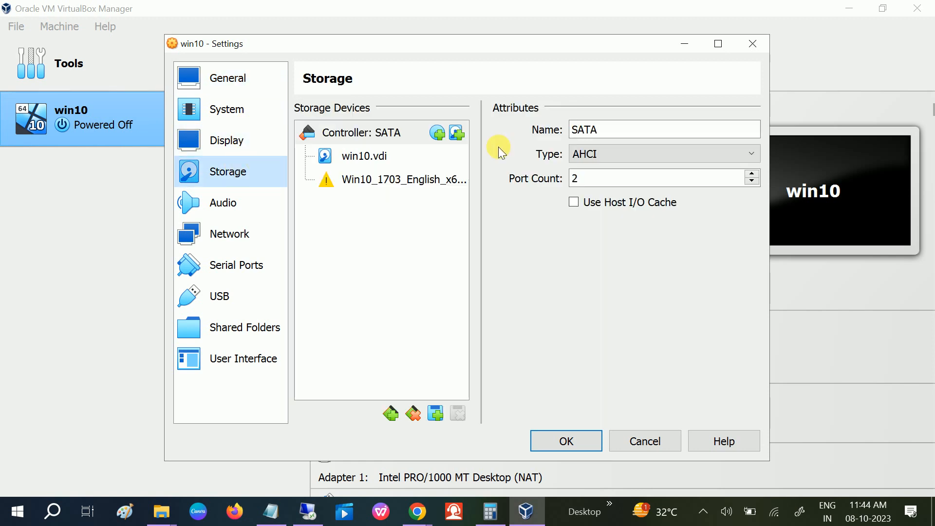
mouse_move(376, 179)
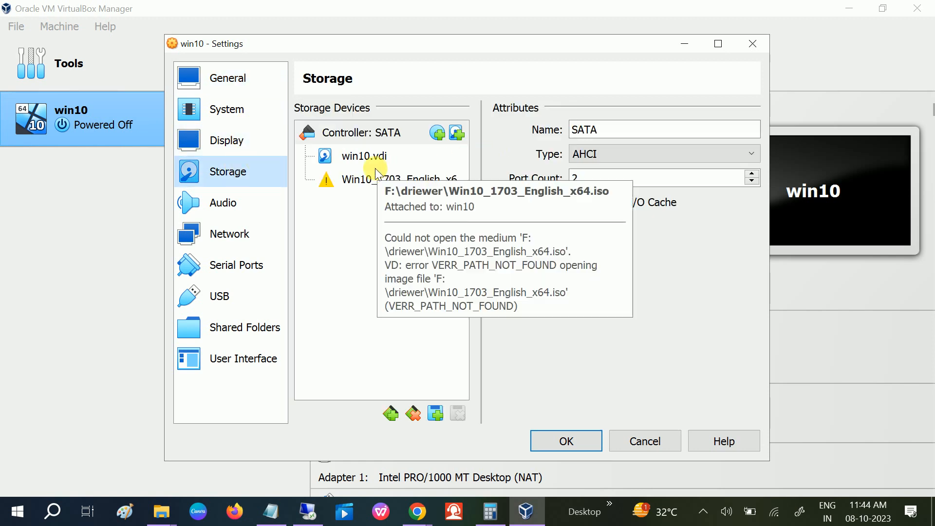
click(363, 156)
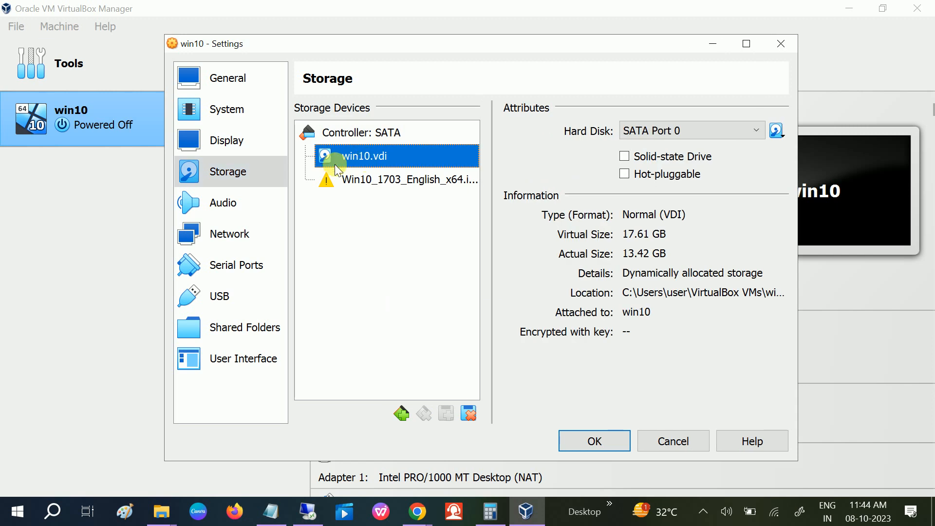
- Compare the SATA controller and win10.vdi attributes, then list options for choosing another hard disk
click(358, 132)
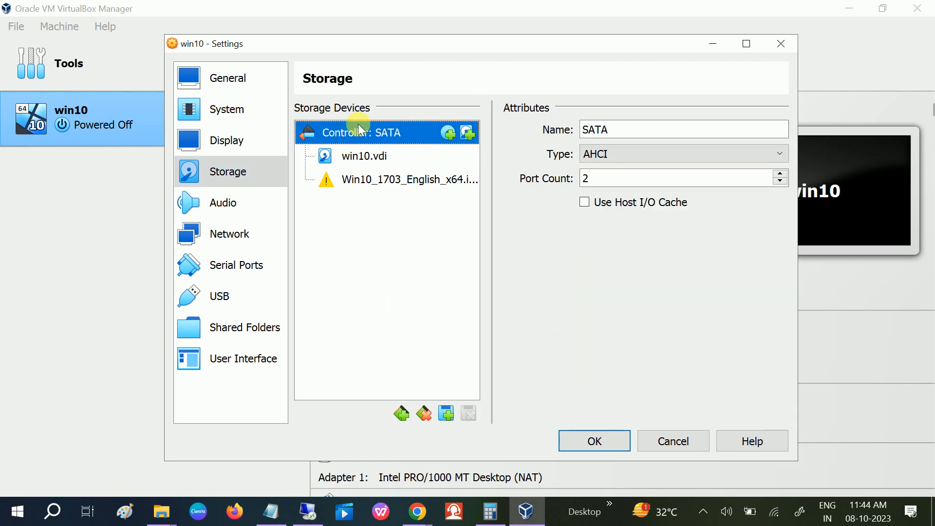
click(363, 156)
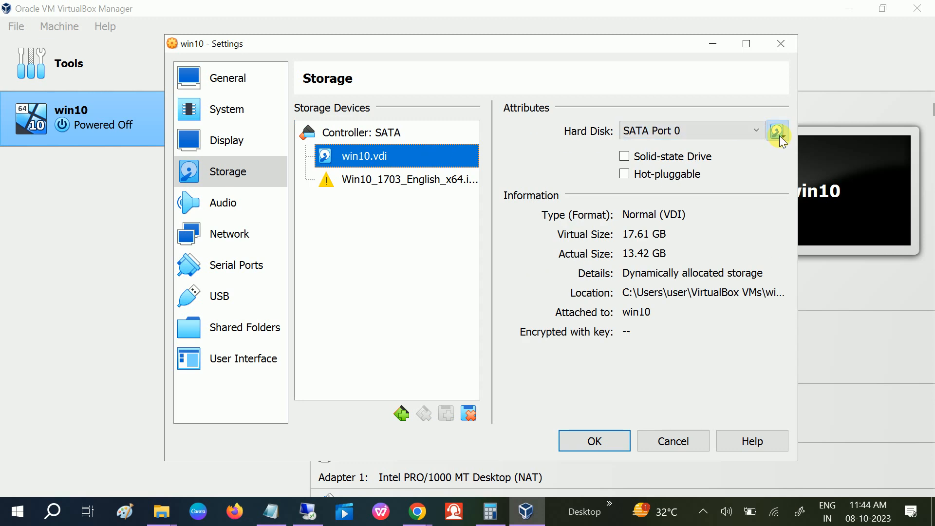
click(777, 129)
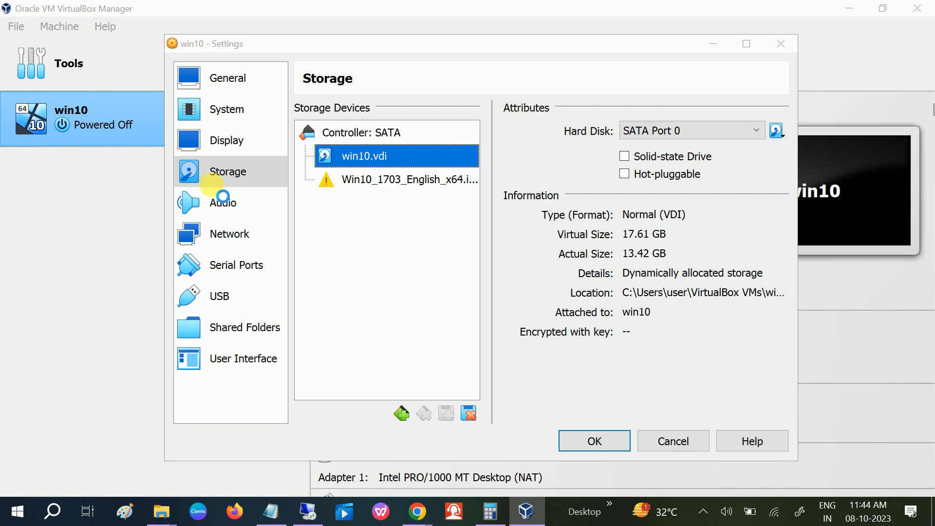
click(776, 129)
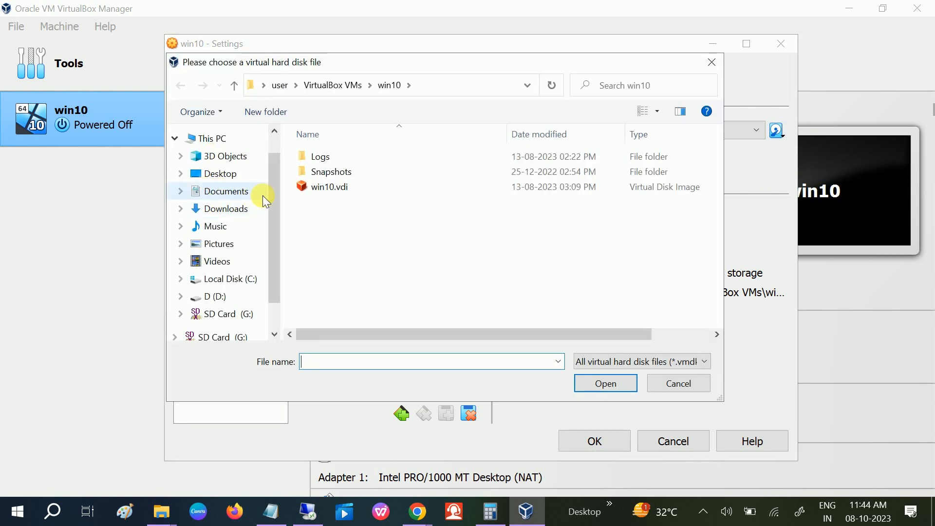
click(220, 173)
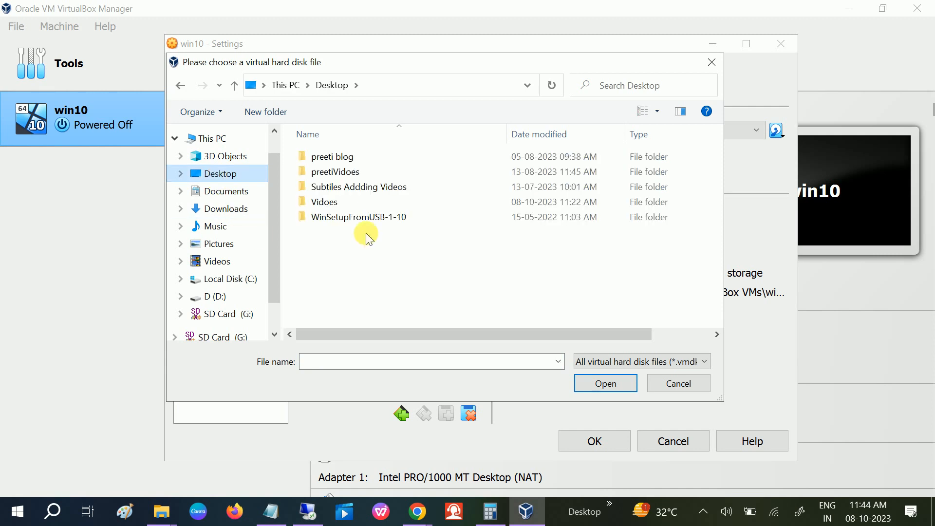
double_click(324, 201)
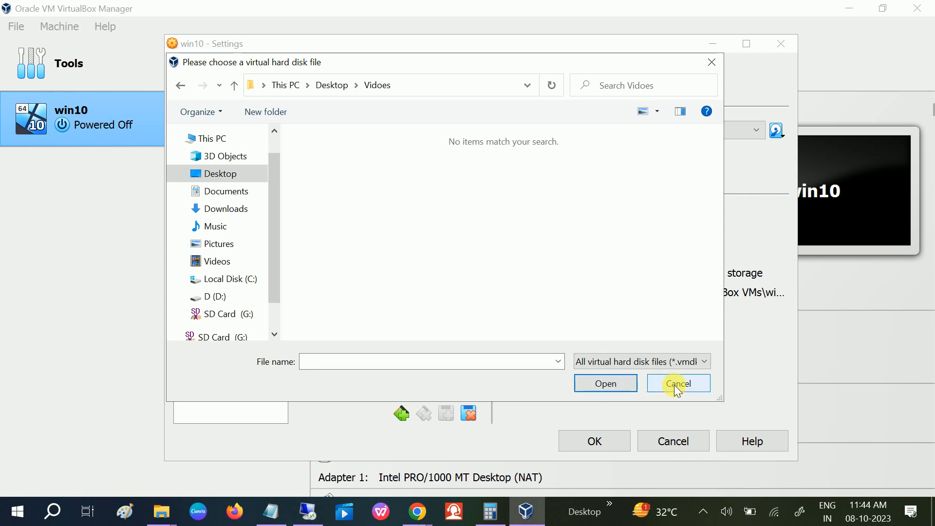
click(677, 383)
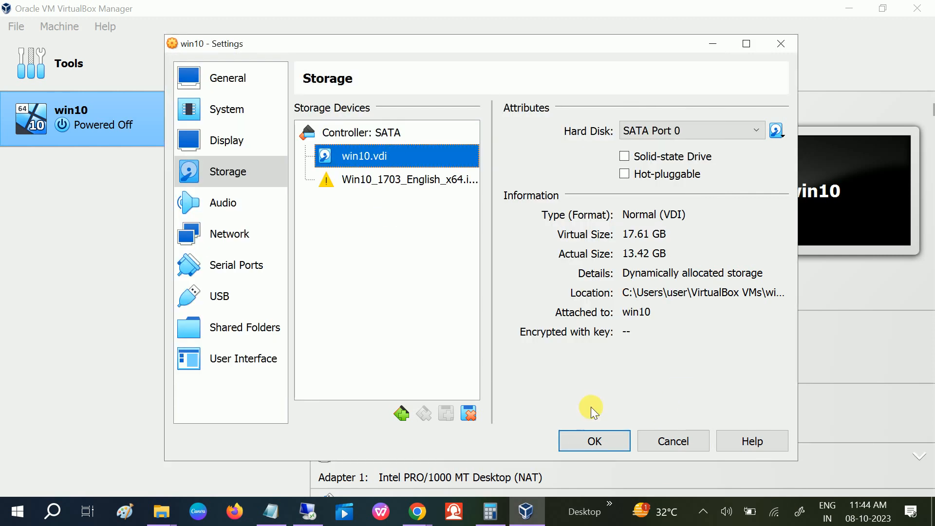
- Review the Windows 10 ISO drive and win10.vdi details, then close win10's settings
click(409, 179)
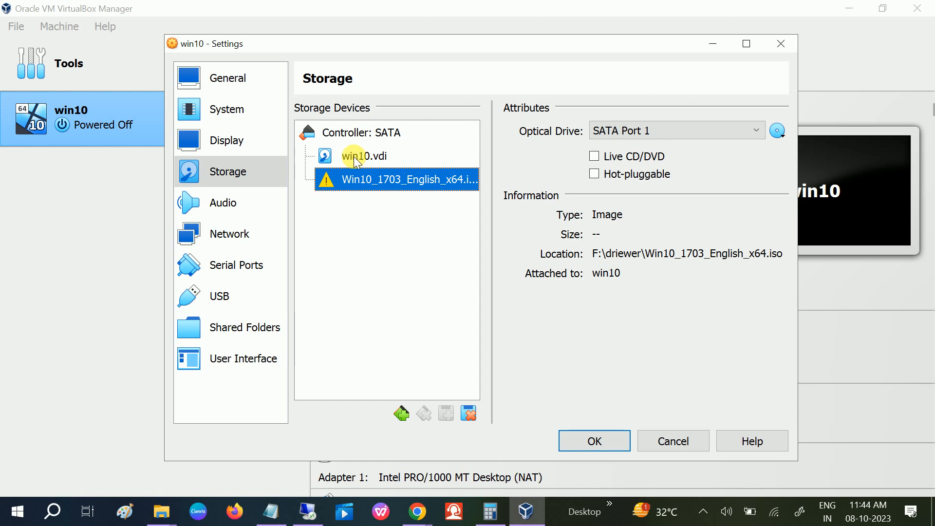
click(362, 156)
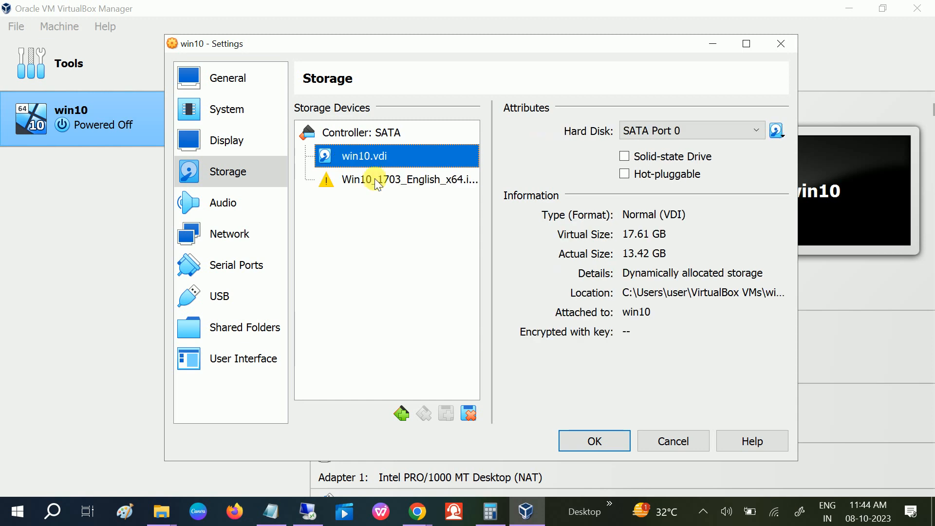
click(397, 179)
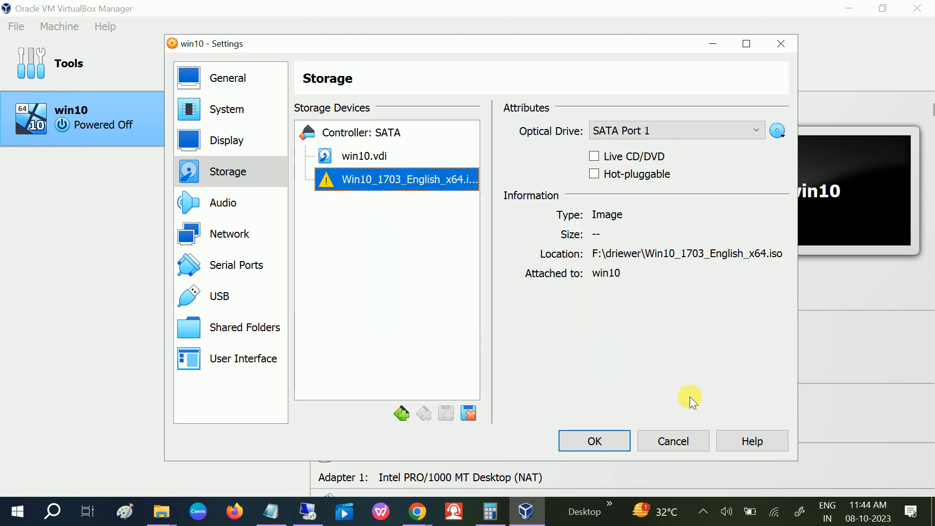
click(593, 440)
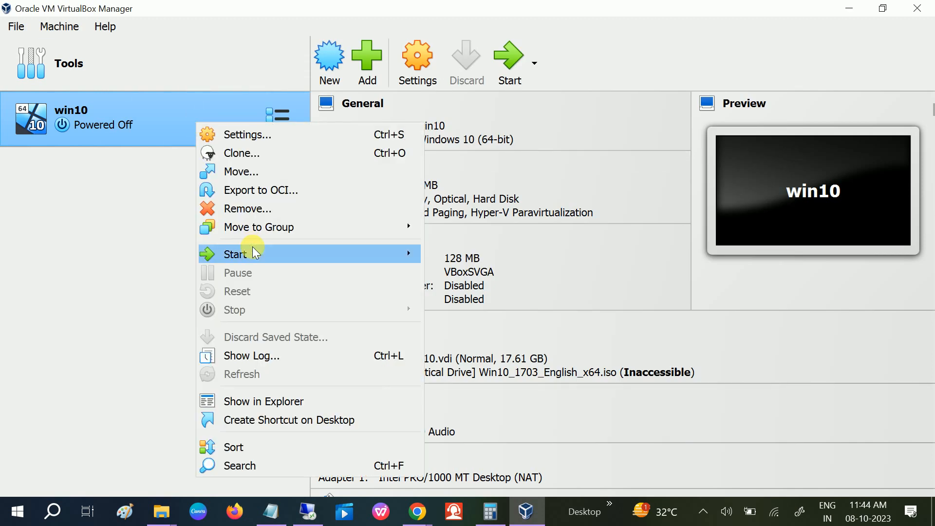
mouse_move(235, 253)
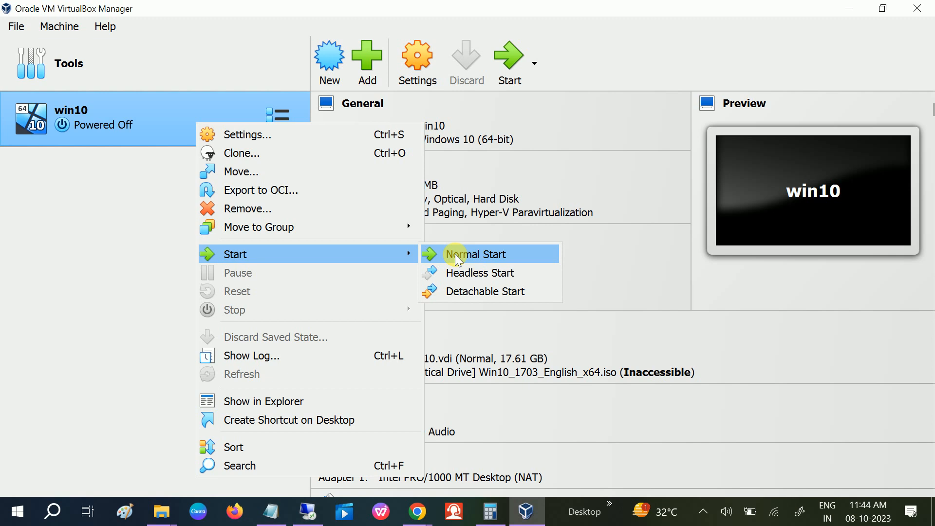
mouse_move(287, 164)
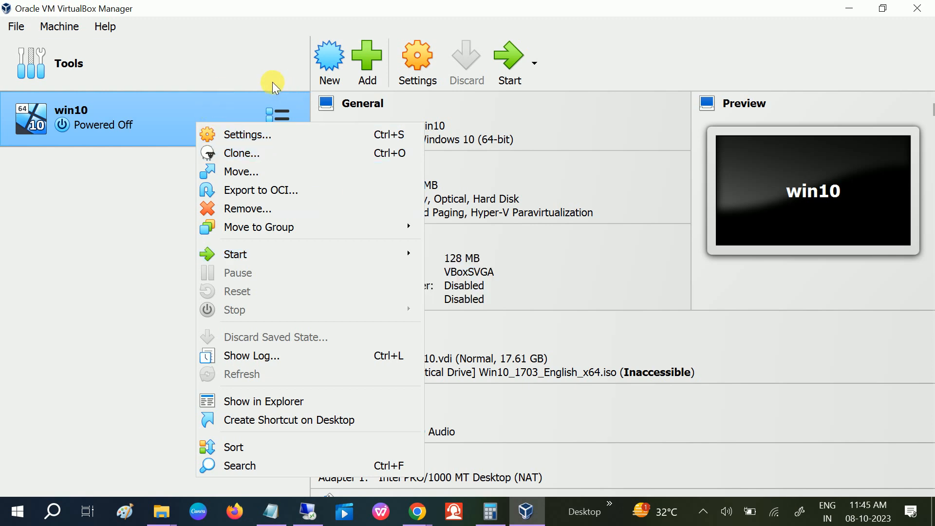
mouse_move(291, 89)
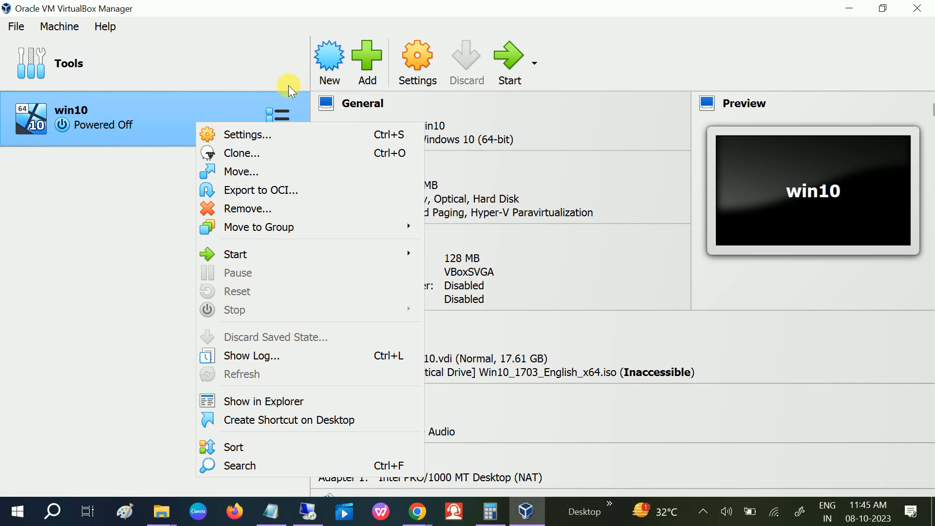
mouse_move(920, 11)
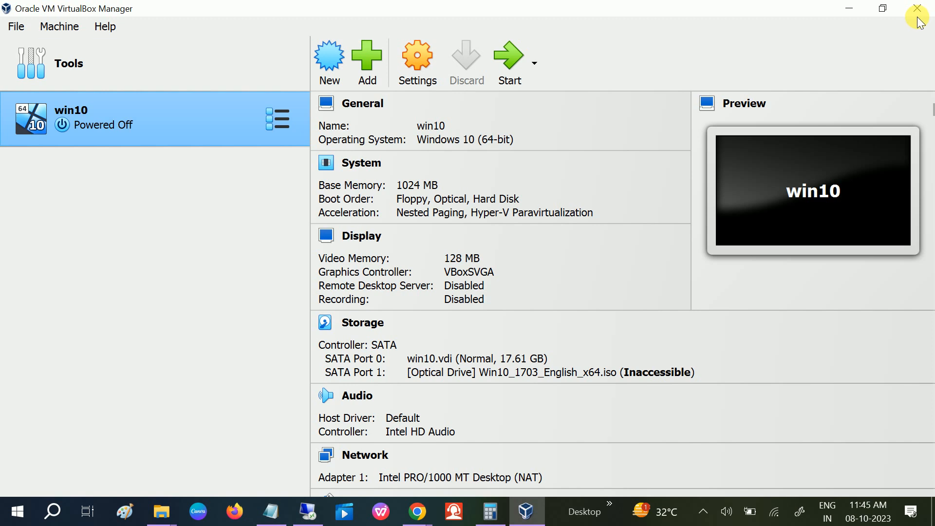
mouse_move(917, 10)
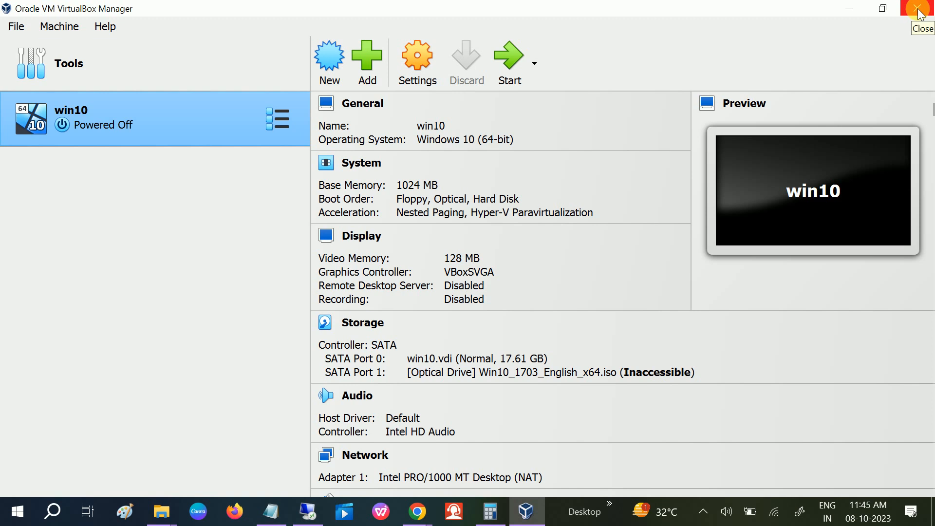
- Close the VirtualBox Manager window, leaving the Windows desktop
click(921, 12)
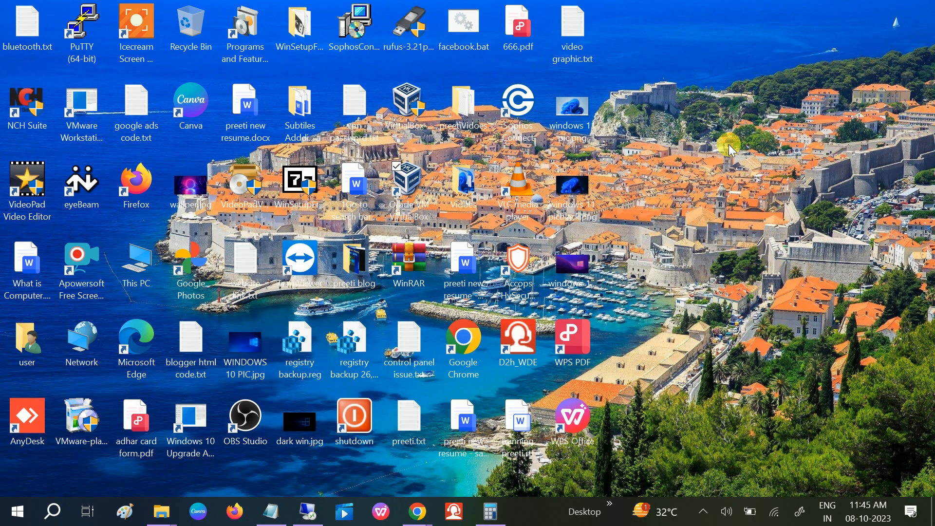
mouse_move(719, 239)
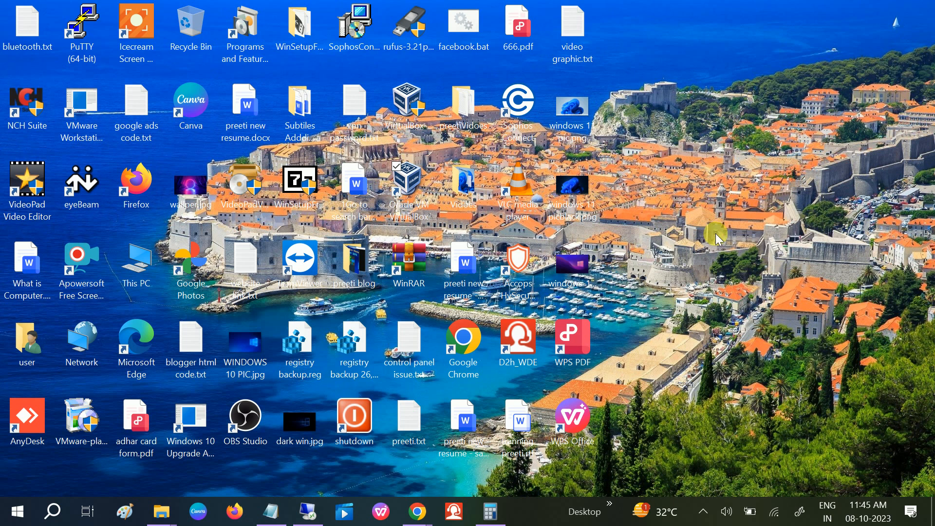